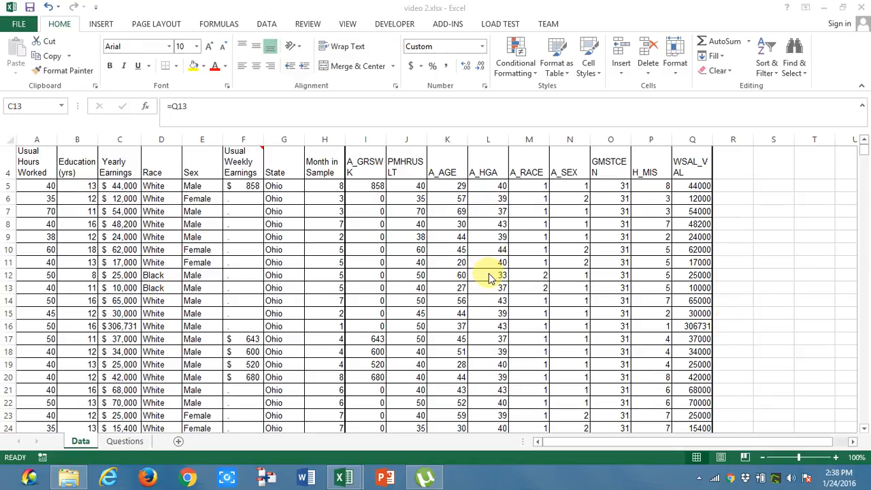
mouse_move(479, 285)
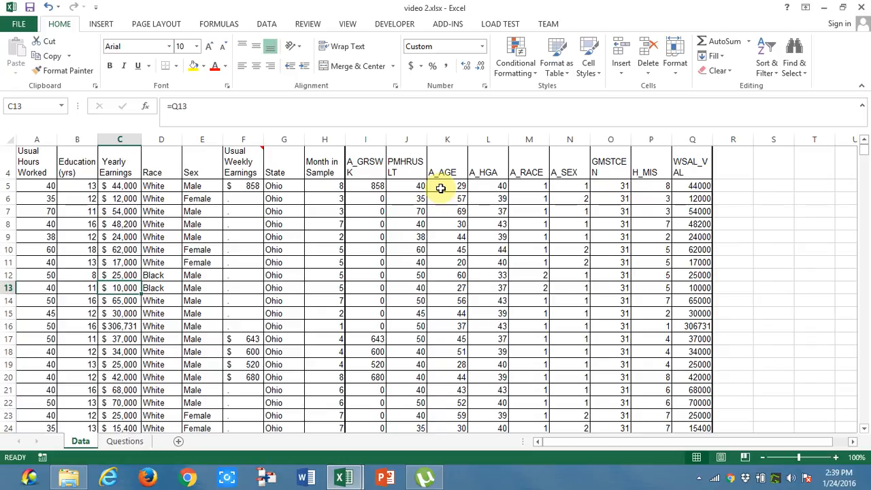
mouse_move(40, 176)
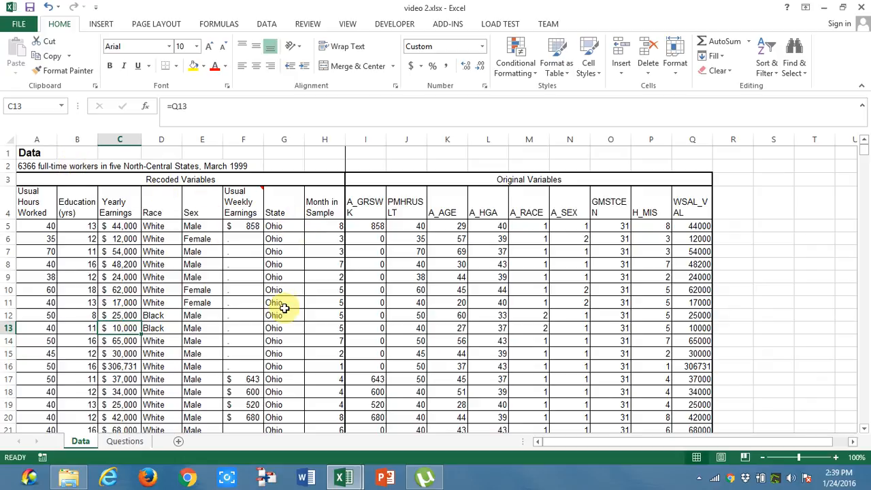
mouse_move(66, 234)
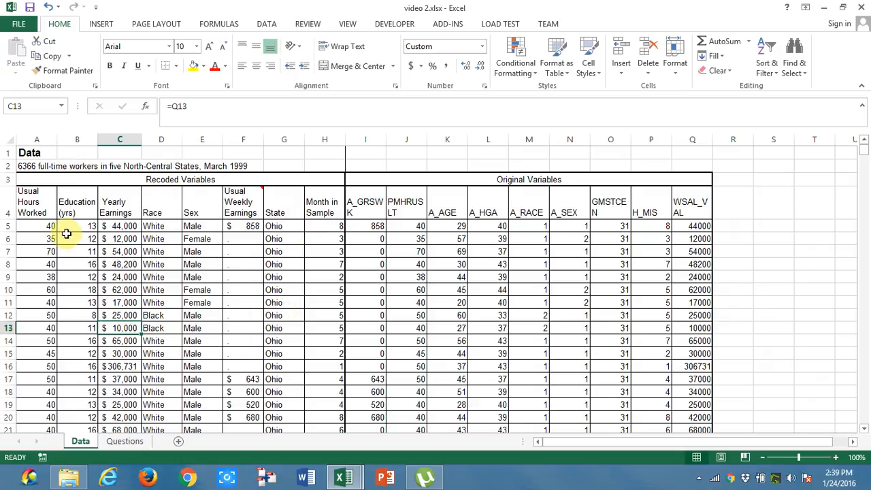
mouse_move(43, 212)
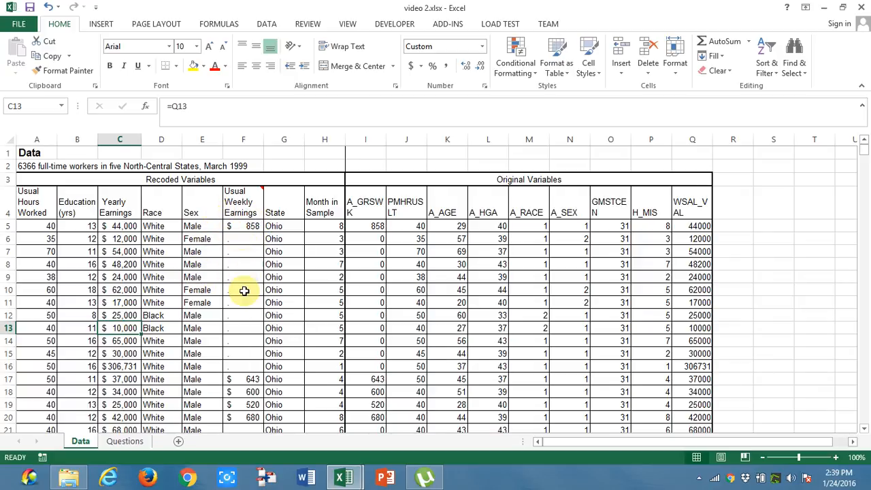
mouse_move(284, 238)
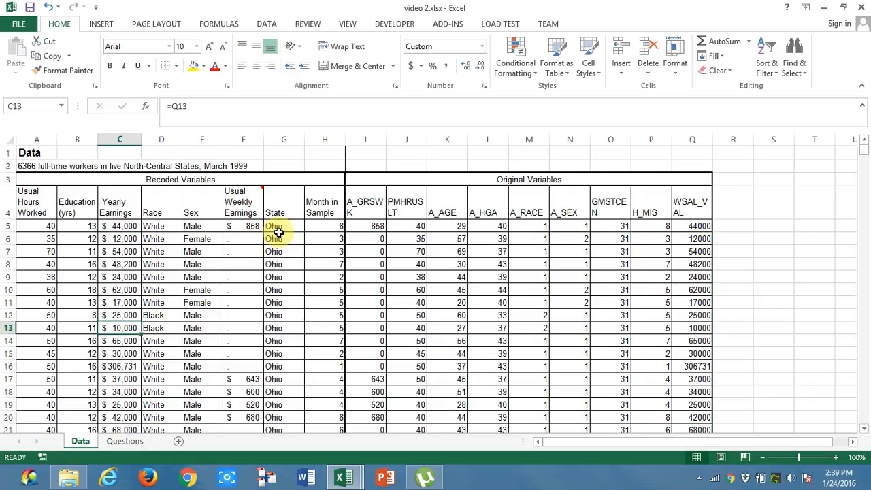
mouse_move(281, 233)
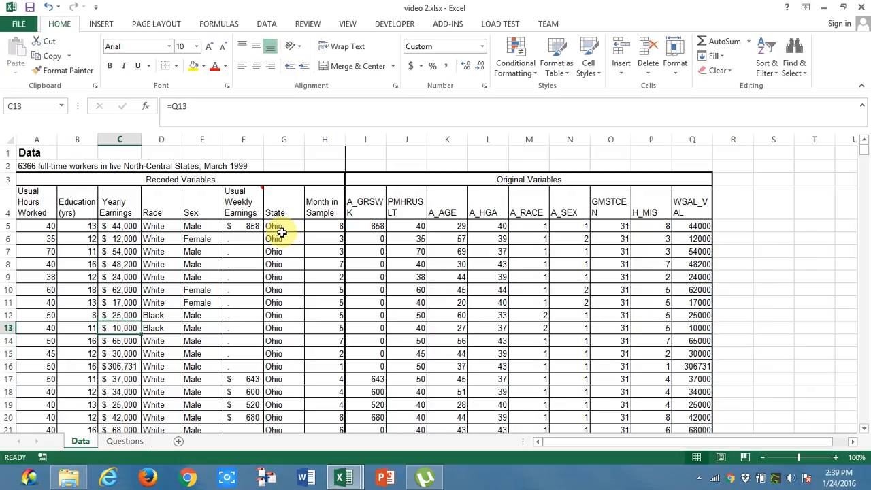
Step: Review the Questions sheet, then select a cell inside the employee data on the Data sheet
scroll("down", 3)
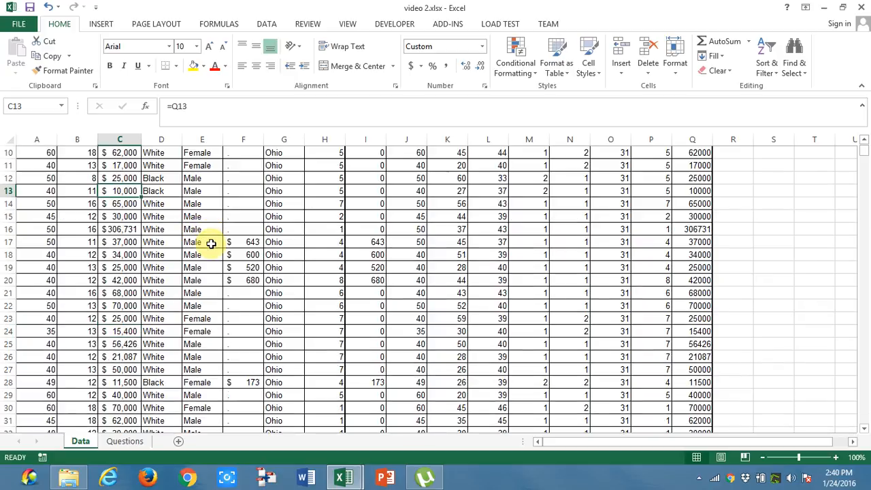
scroll("down", 3)
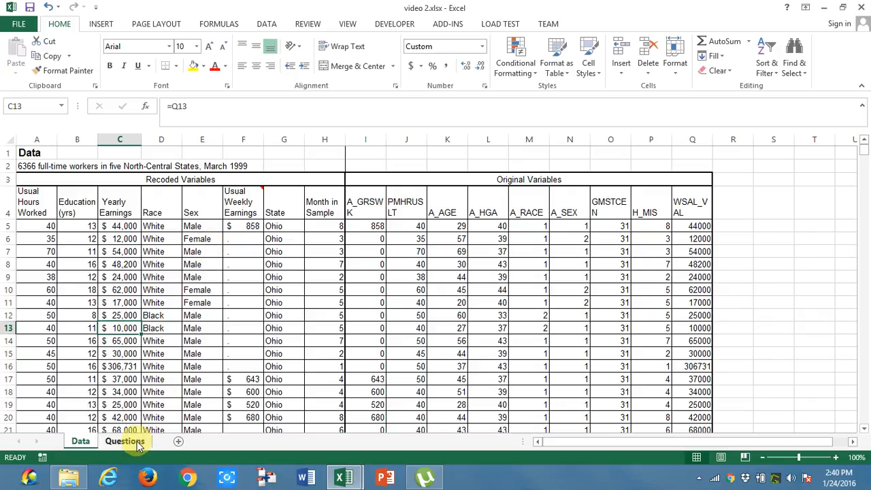
left_click(125, 441)
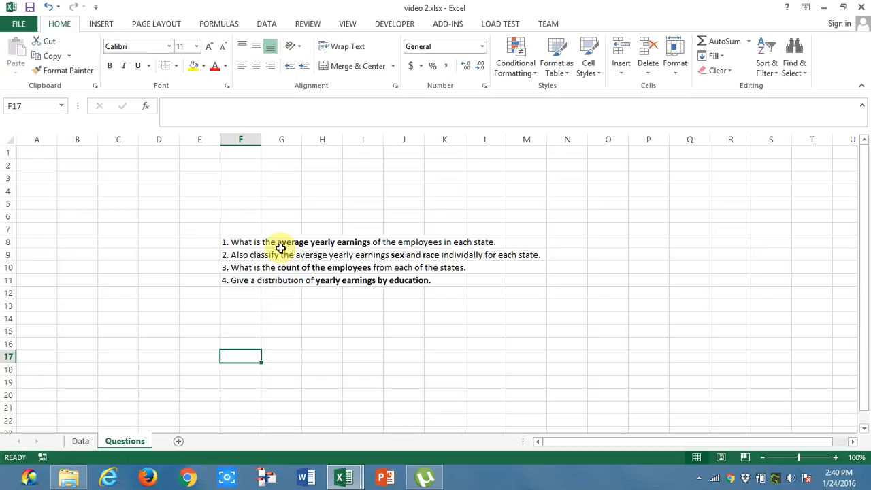
left_click(81, 441)
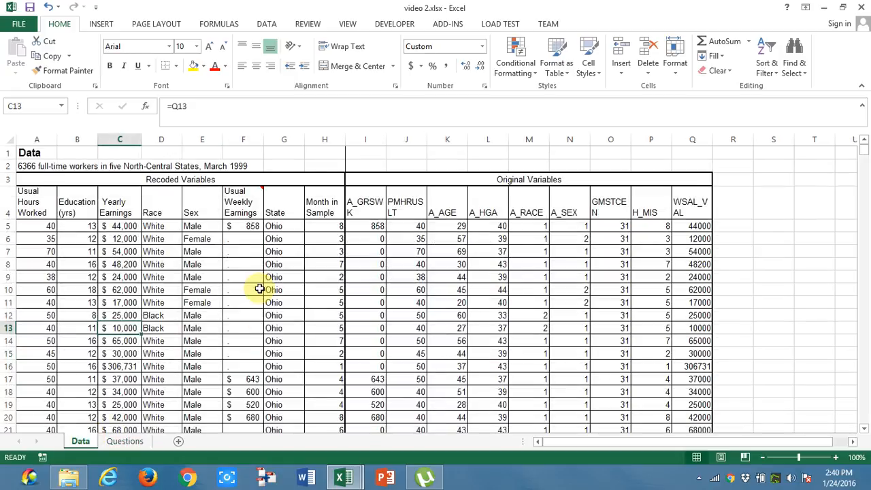
left_click(125, 441)
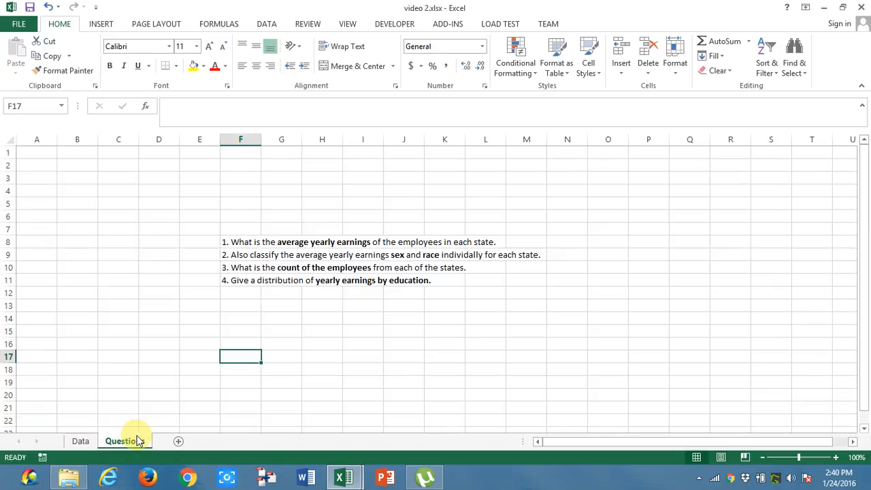
left_click(80, 440)
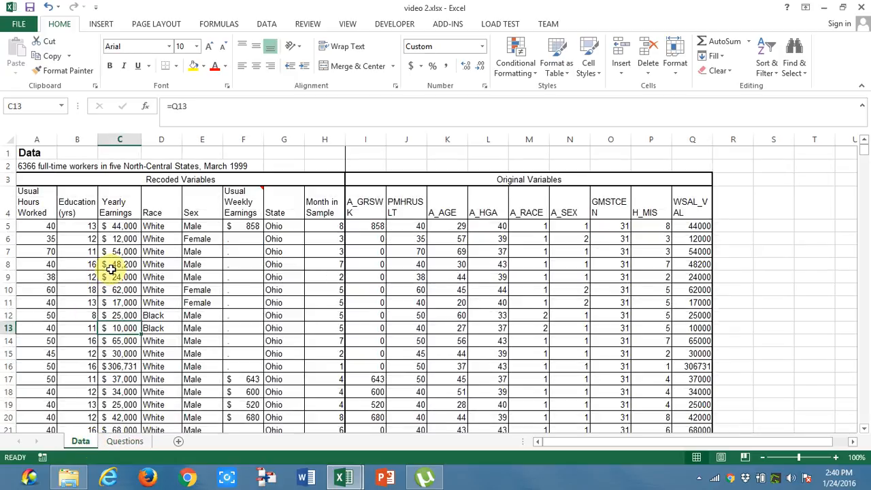
left_click(119, 264)
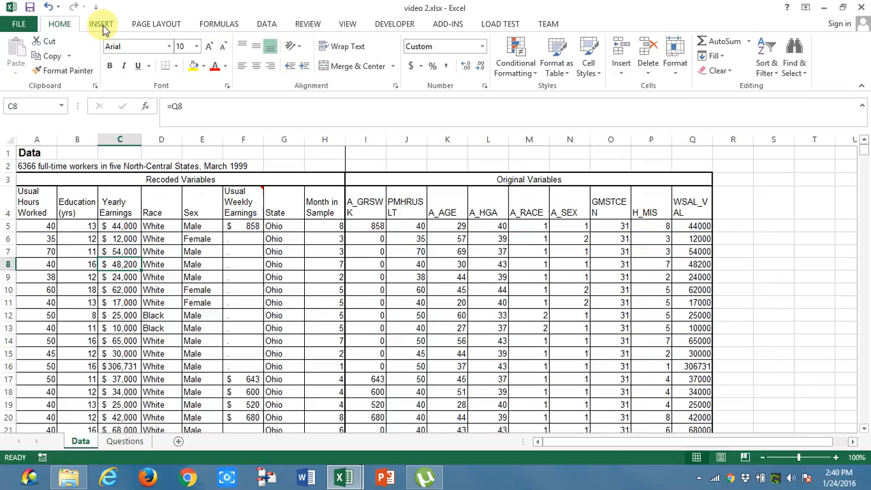
Step: Create a PivotTable from Data!$A$4:$H$6370 placed on a new worksheet
left_click(101, 25)
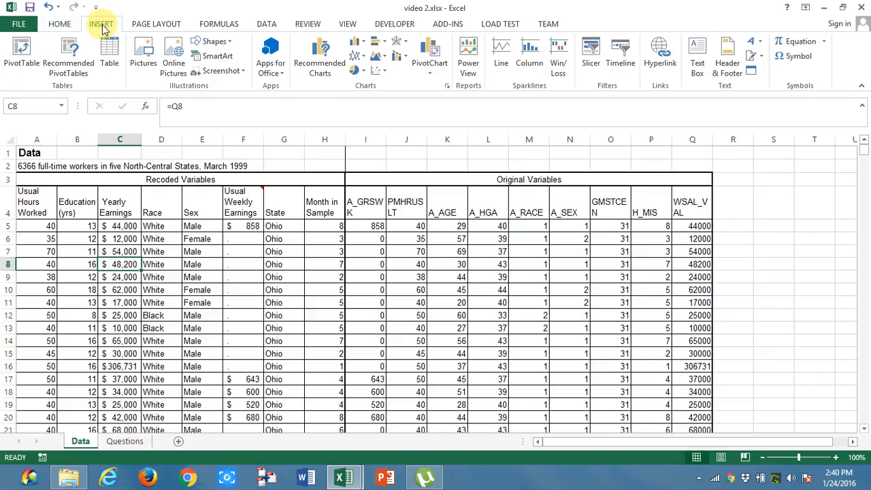
left_click(22, 55)
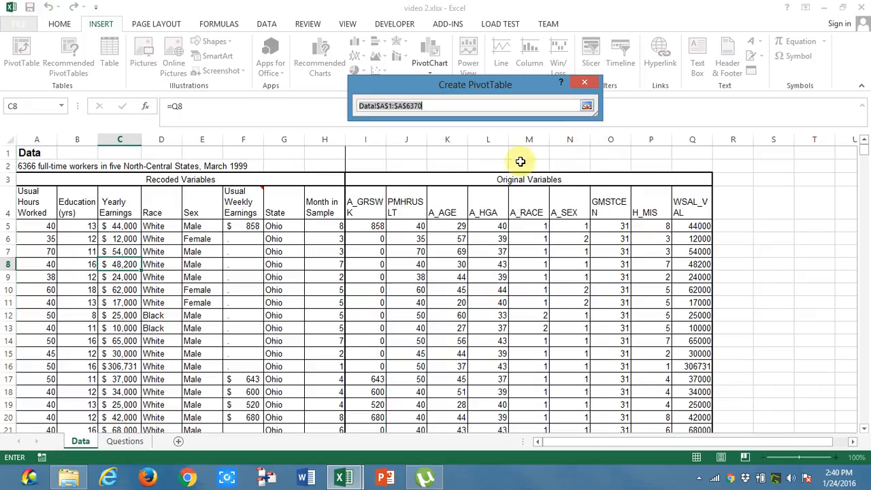
left_click(37, 201)
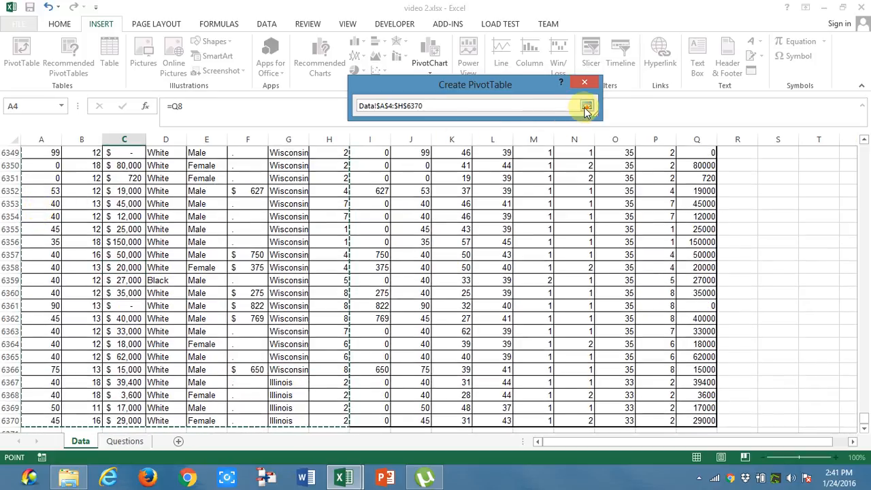
left_click(586, 106)
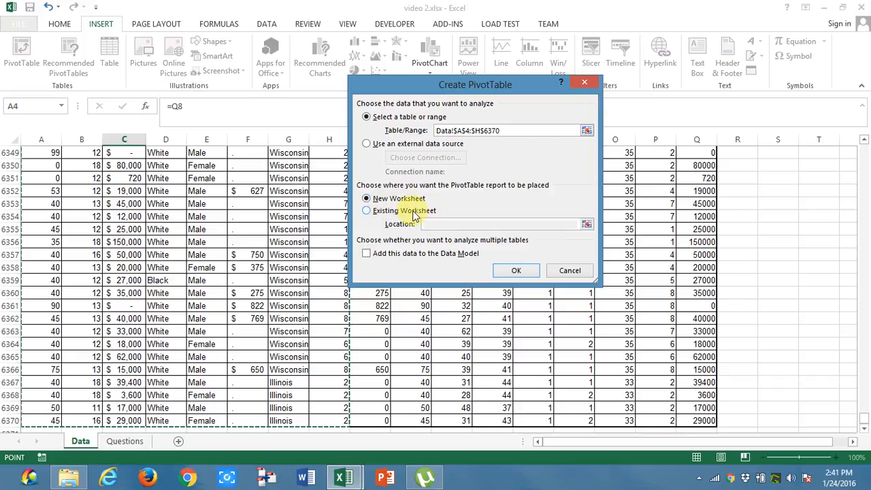
left_click(516, 269)
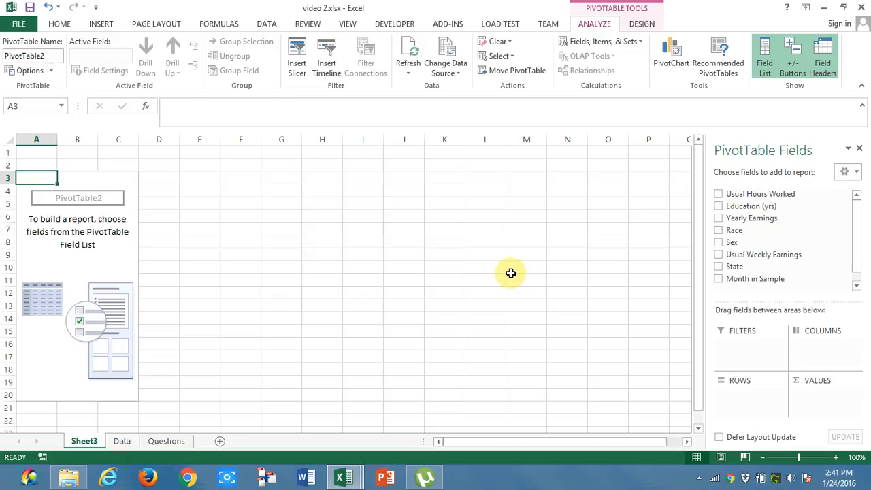
mouse_move(479, 273)
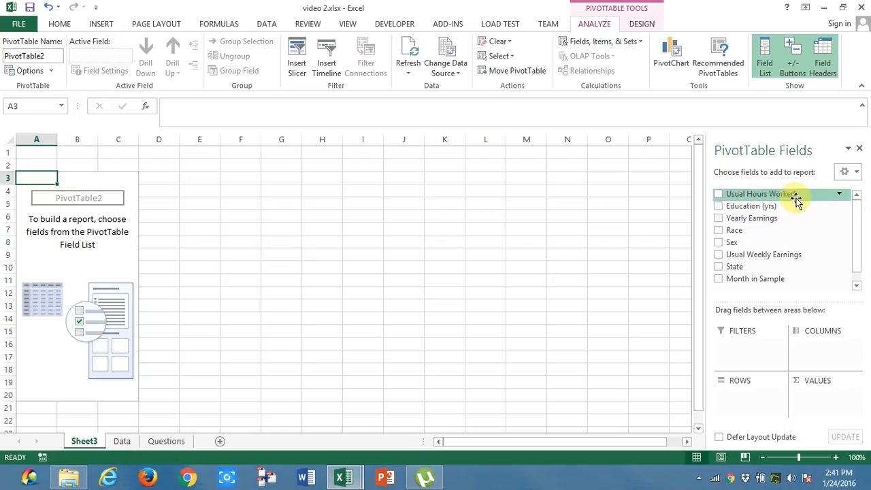
mouse_move(732, 242)
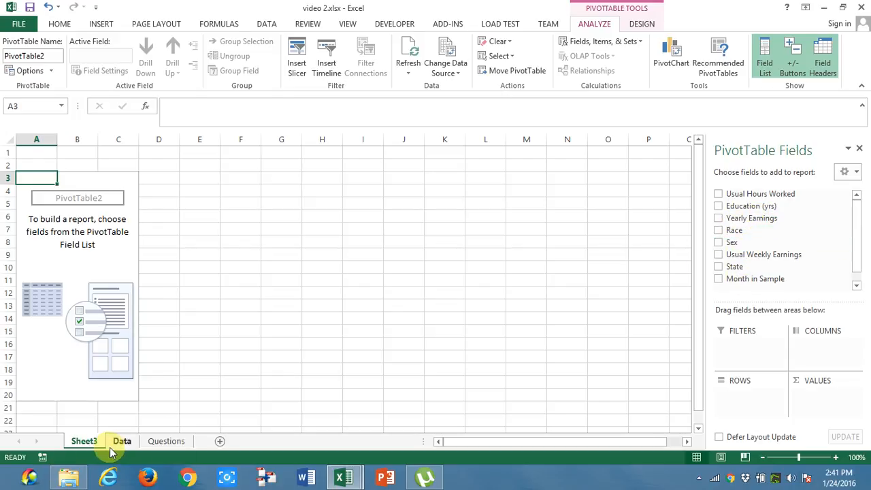
Step: Add State to the Rows area so Illinois, Indiana, Michigan, Ohio and Wisconsin appear as row labels
left_click(122, 441)
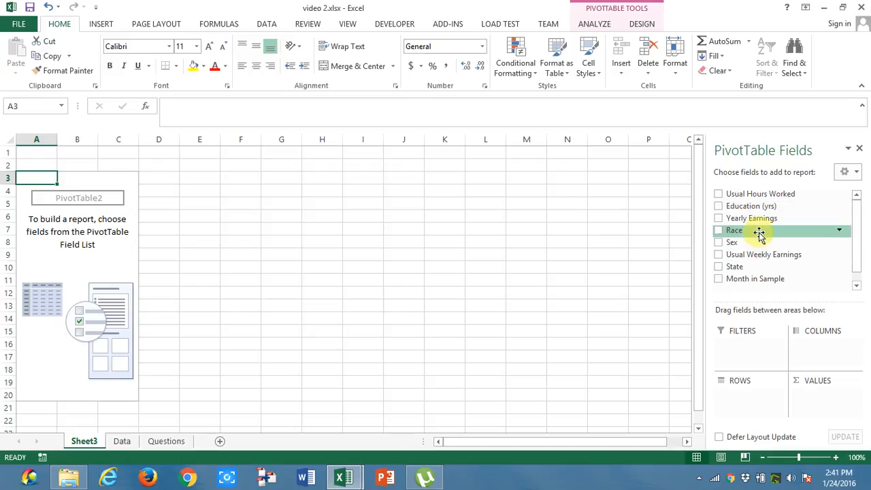
mouse_move(735, 387)
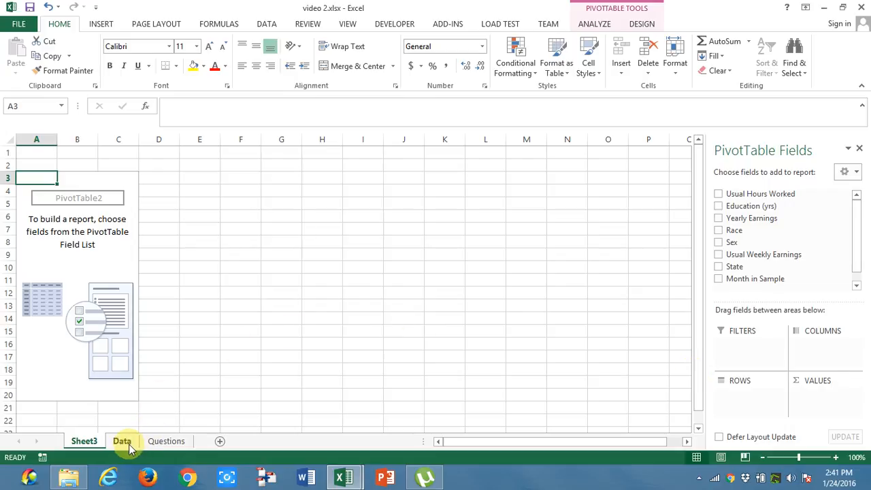
left_click(166, 441)
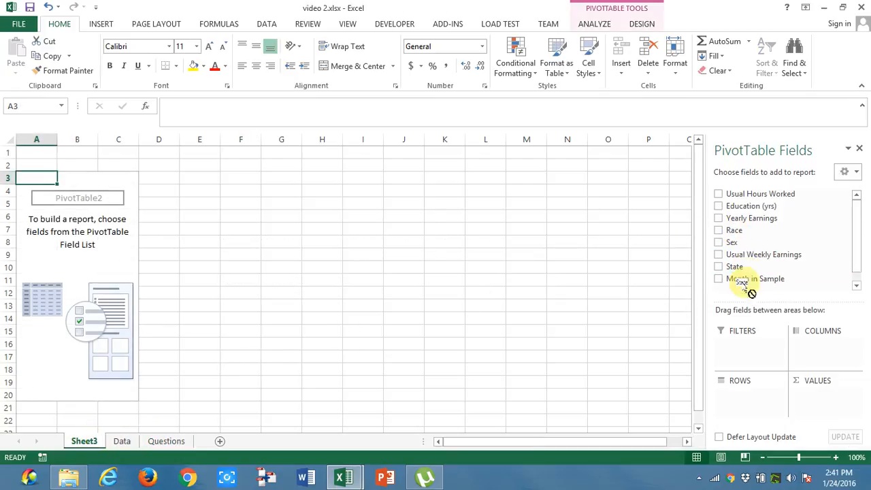
left_click(718, 266)
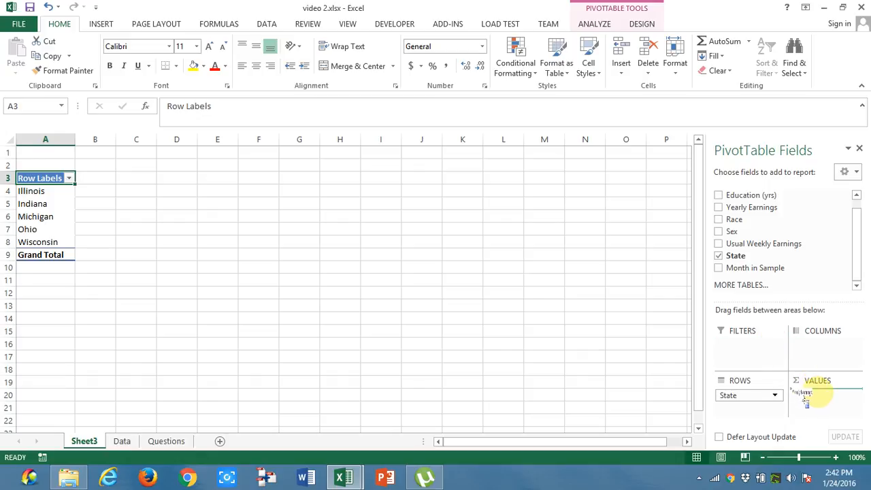
Step: Add Yearly Earnings to Values, summing earnings per state (Grand Total 240,610,030)
left_click(719, 207)
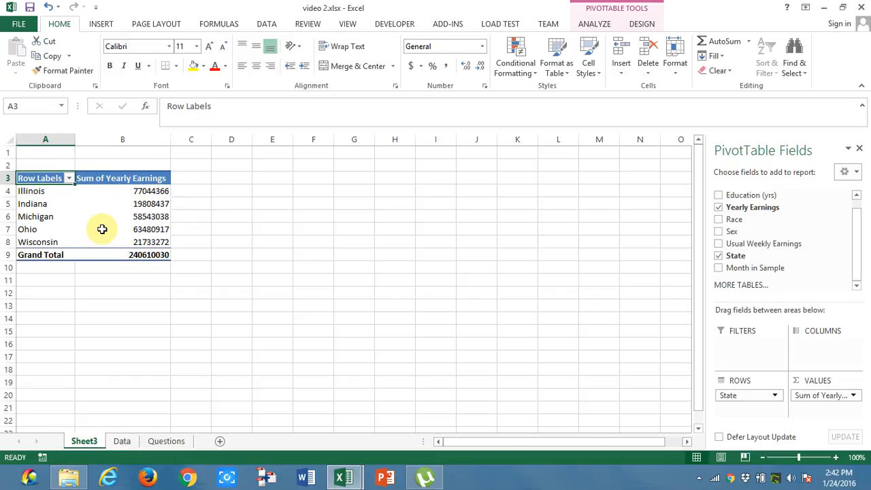
mouse_move(102, 229)
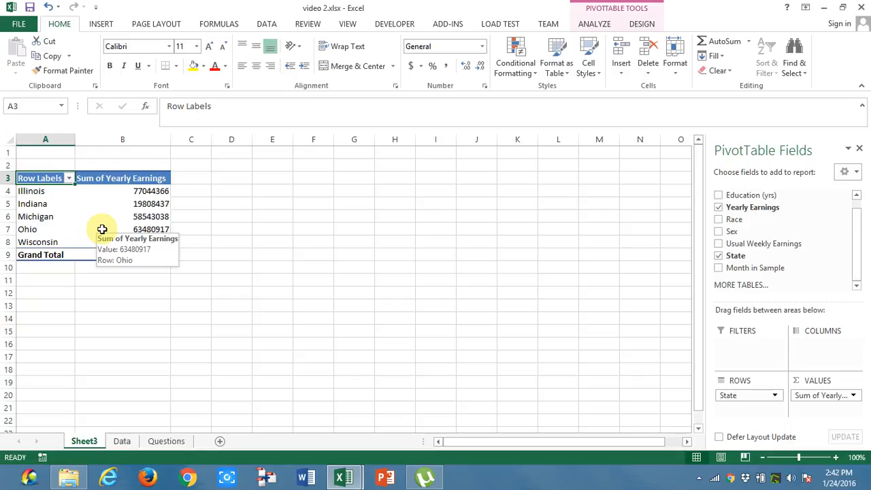
Step: Summarize Yearly Earnings by Average instead of Sum (overall 37,796.11)
right_click(123, 216)
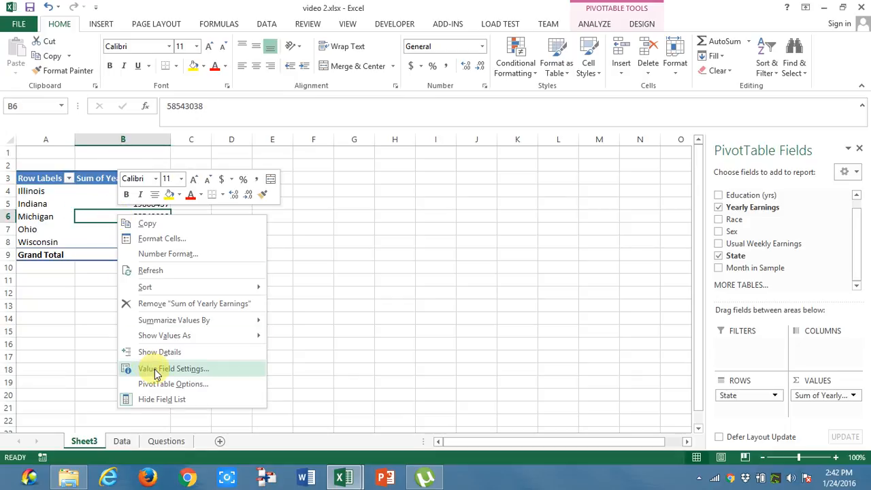
left_click(172, 367)
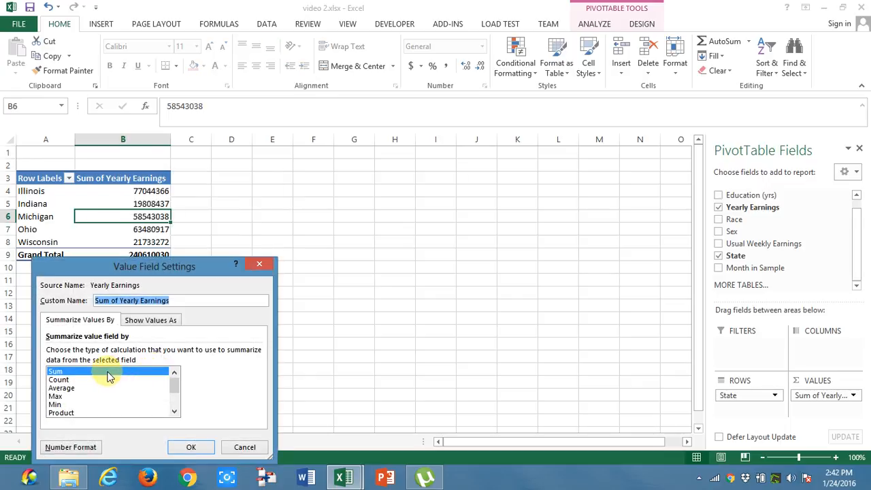
left_click(61, 386)
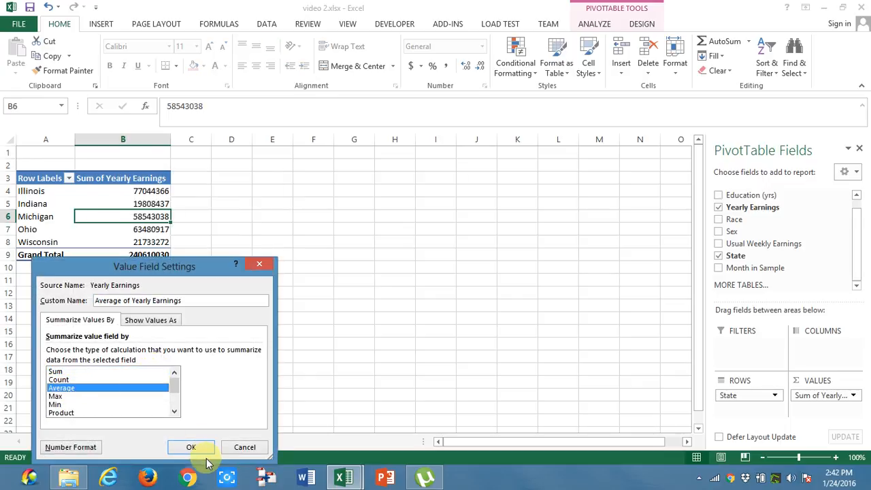
left_click(190, 446)
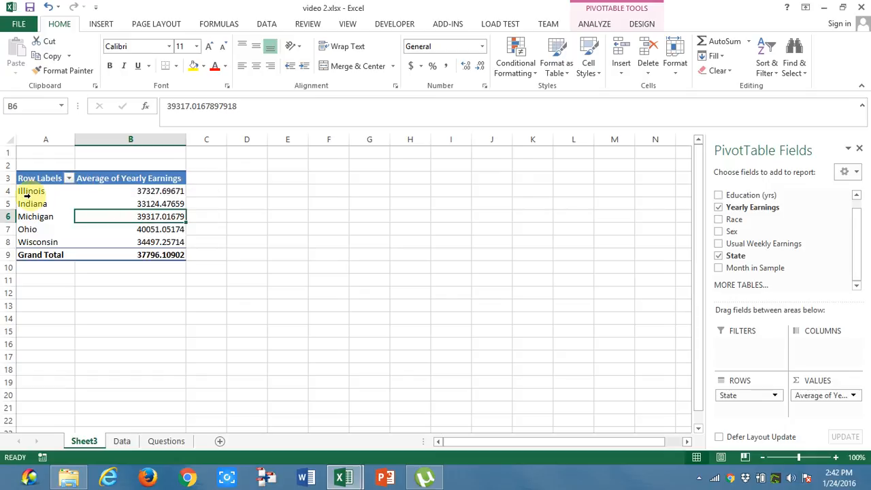
mouse_move(128, 196)
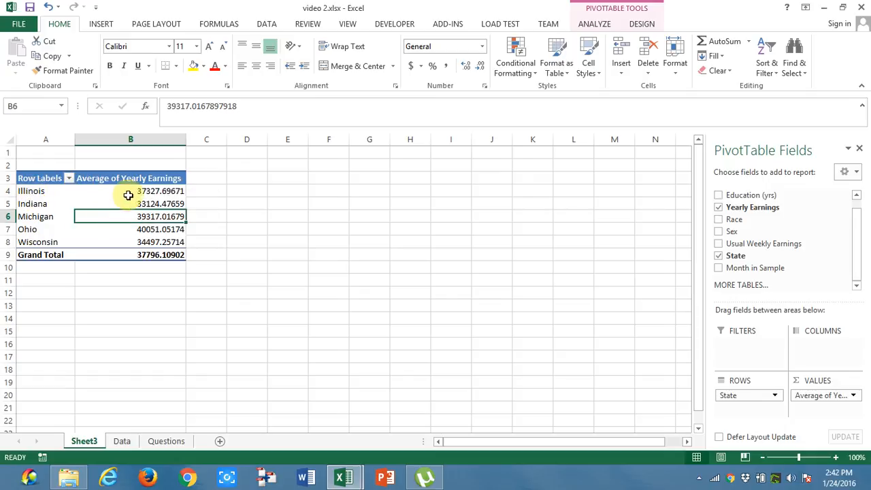
mouse_move(136, 187)
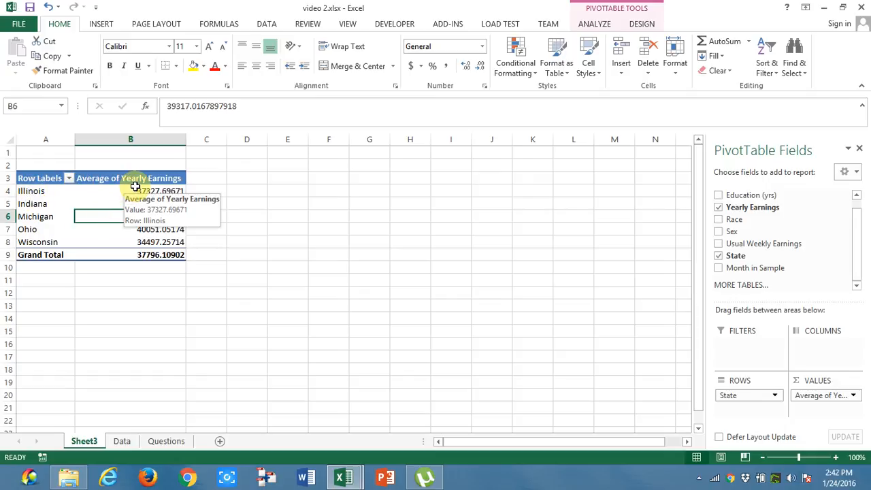
Step: Format the average earnings as Currency with 0 decimal places (e.g., Illinois $37,328)
left_click(131, 191)
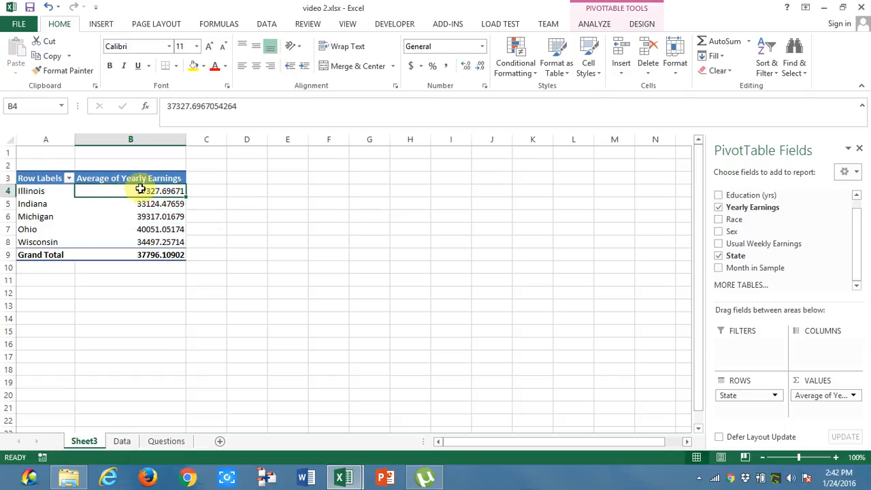
right_click(142, 190)
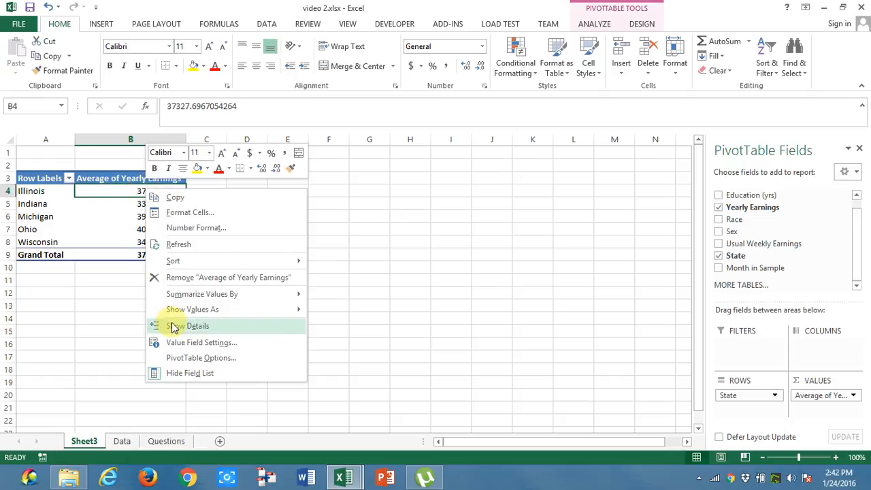
left_click(201, 343)
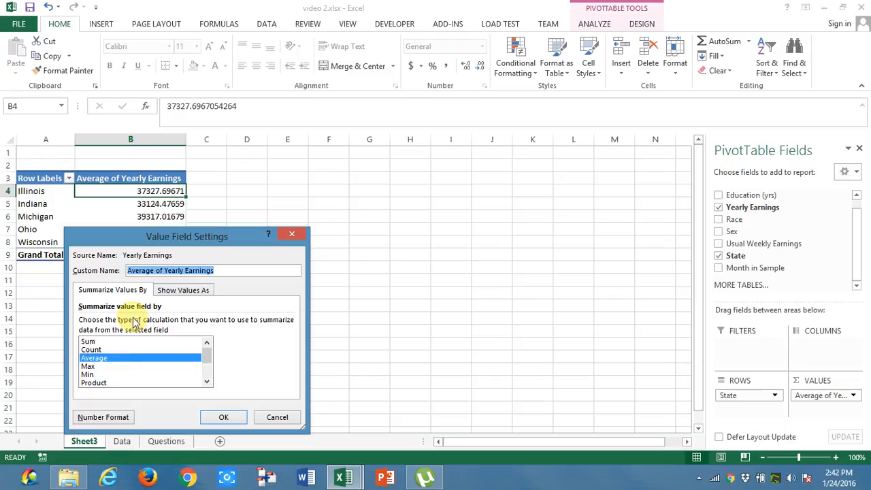
left_click(103, 416)
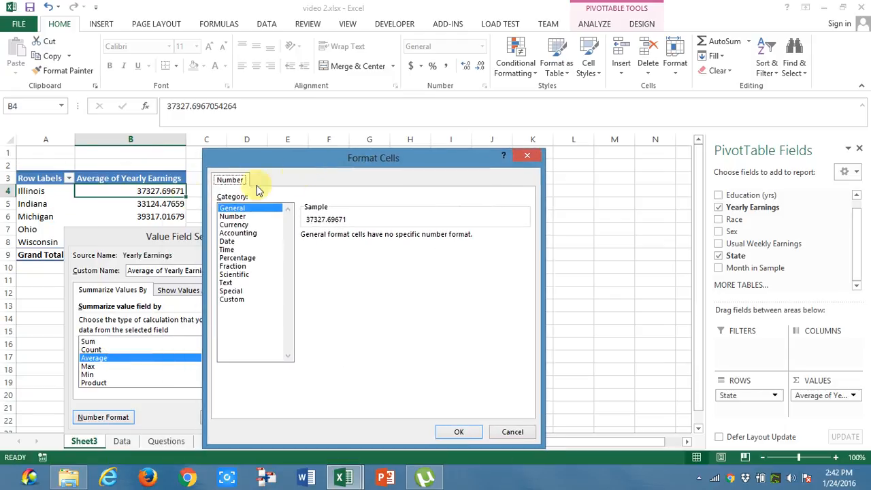
left_click(234, 224)
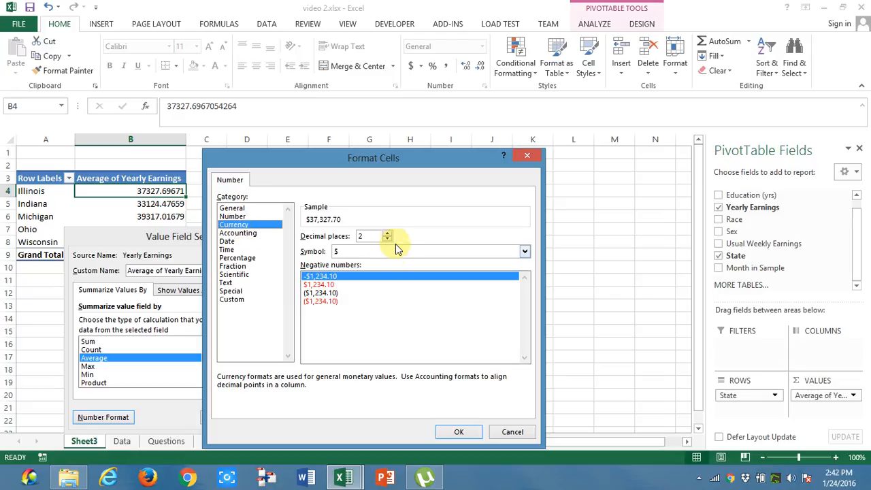
left_click(388, 240)
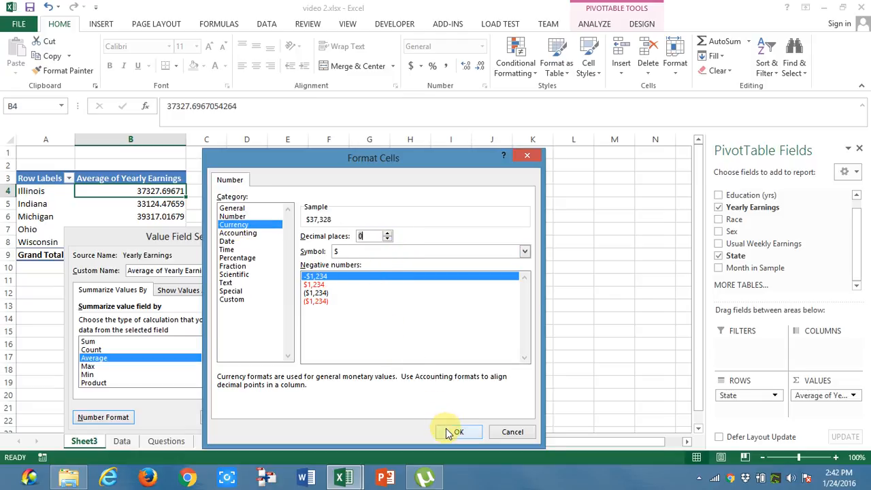
left_click(458, 432)
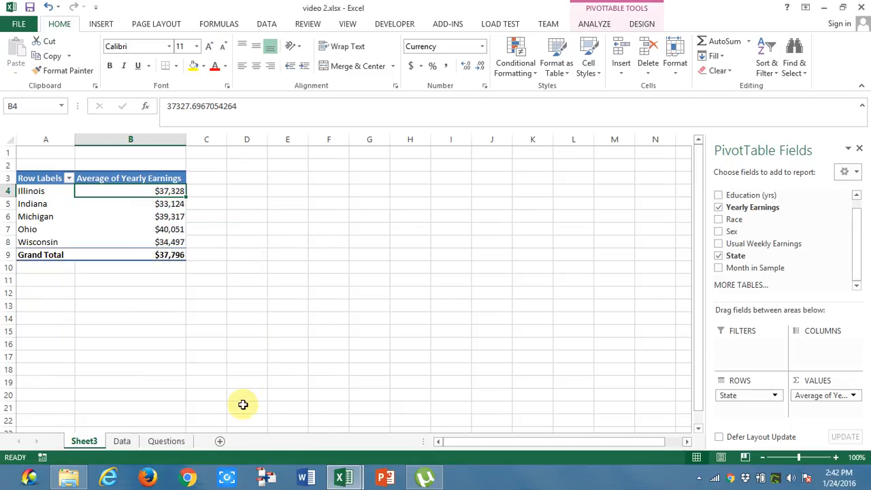
mouse_move(180, 229)
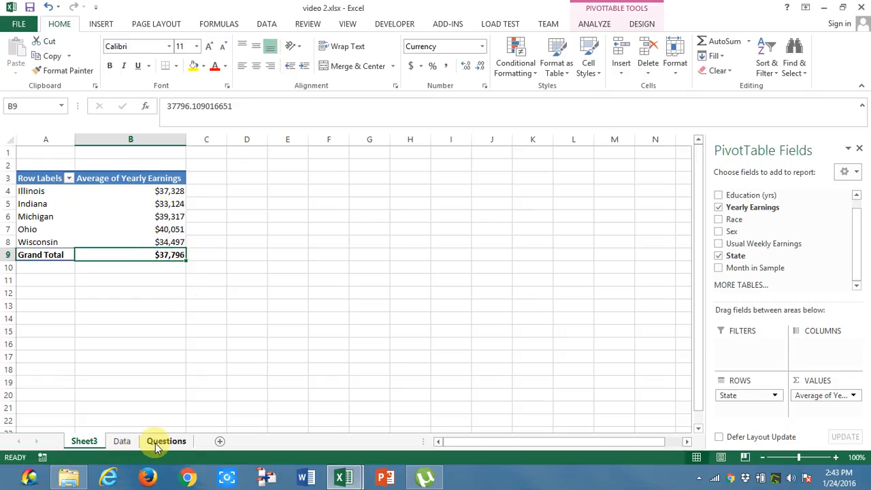
Step: Switch to the Questions sheet to review the analysis tasks
left_click(166, 441)
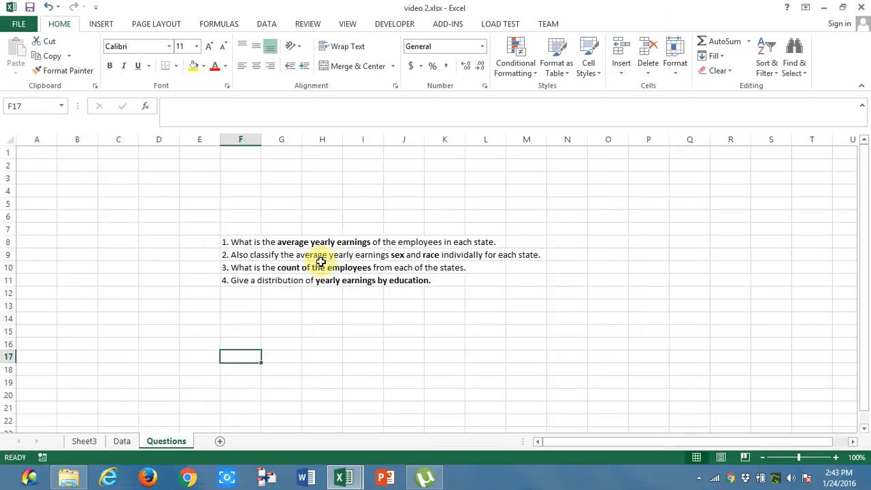
mouse_move(291, 267)
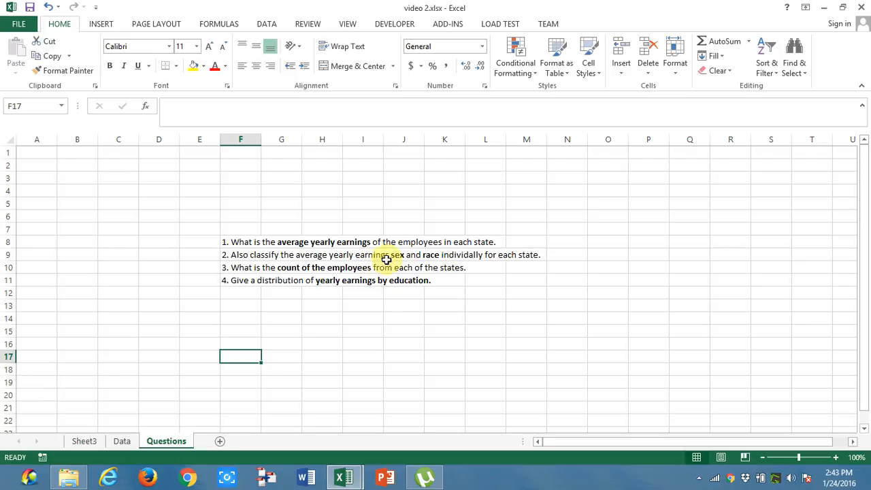
mouse_move(415, 262)
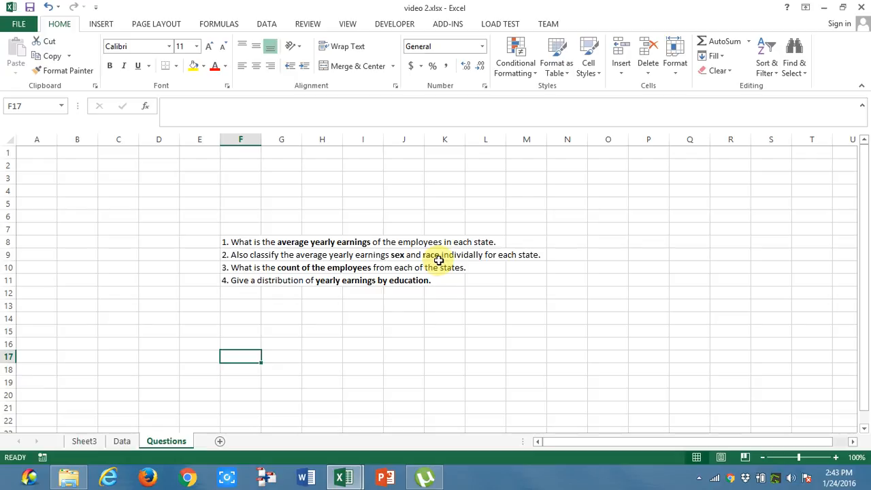
Step: Add Sex as a report filter, view Male averages ($44,430), then Female averages ($28,188)
left_click(85, 441)
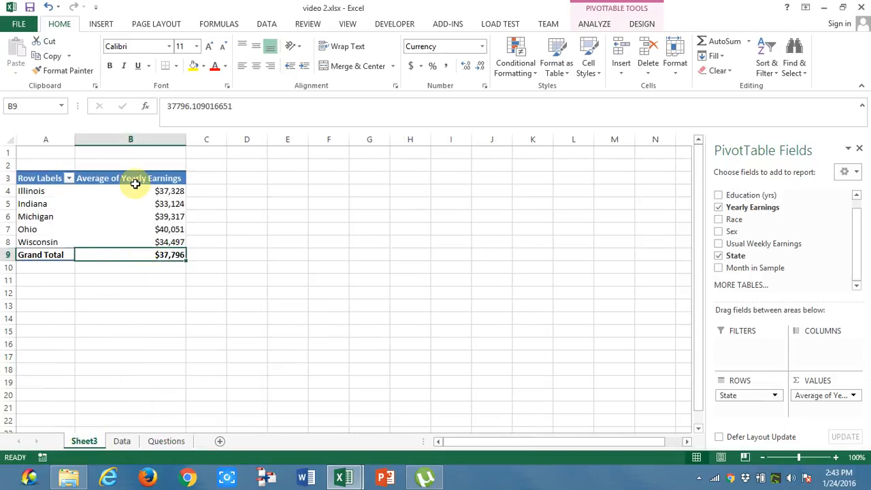
mouse_move(101, 234)
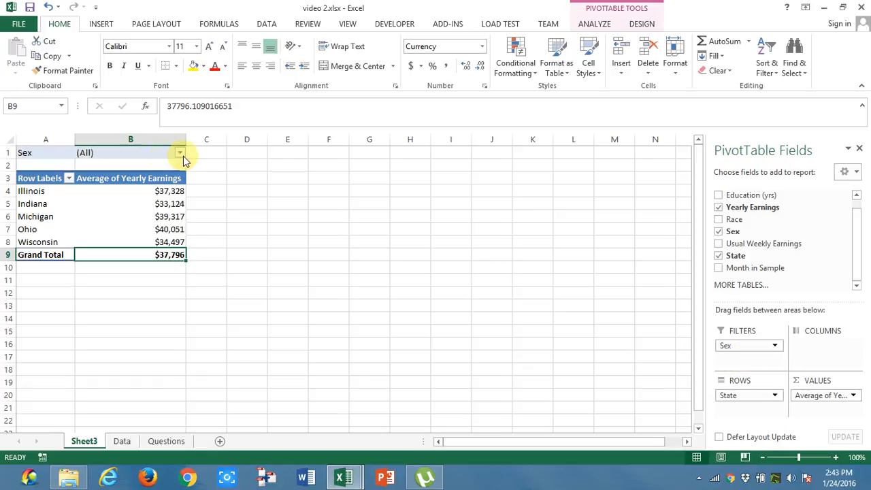
left_click(180, 152)
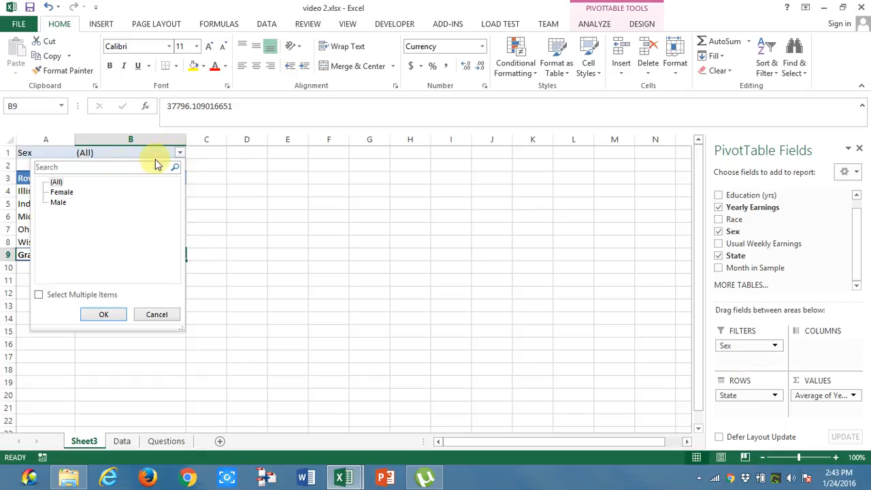
left_click(103, 313)
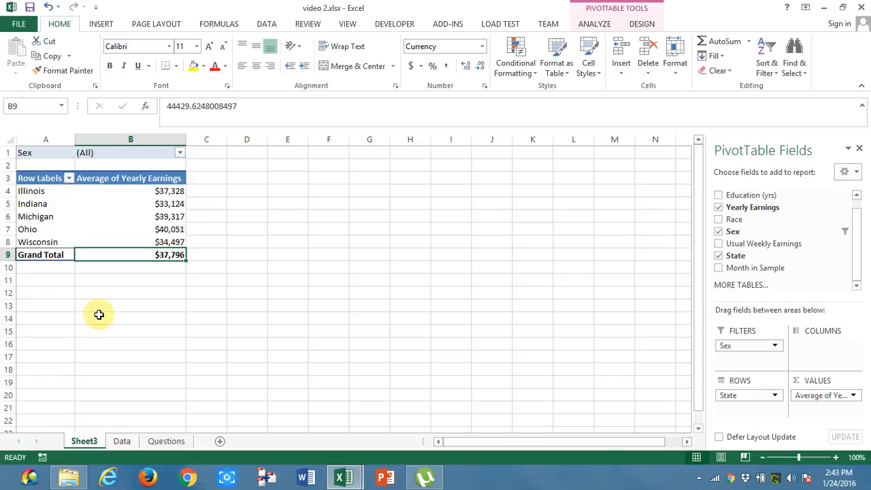
left_click(180, 152)
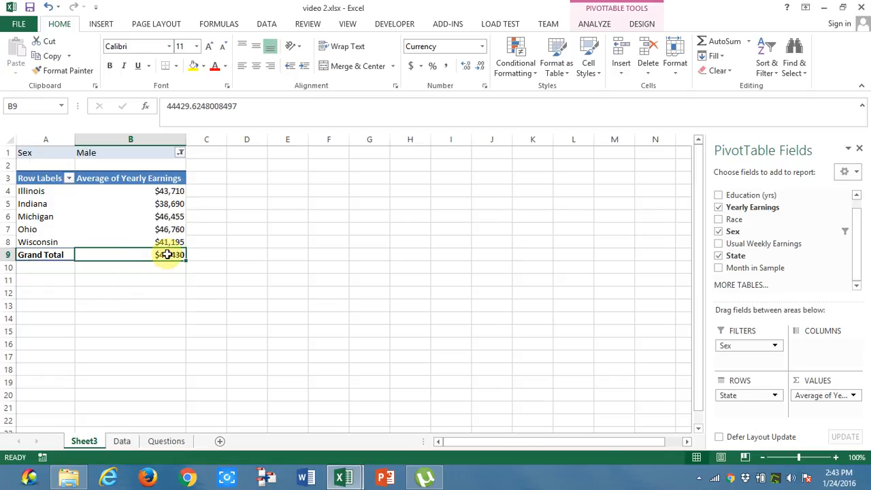
left_click(179, 152)
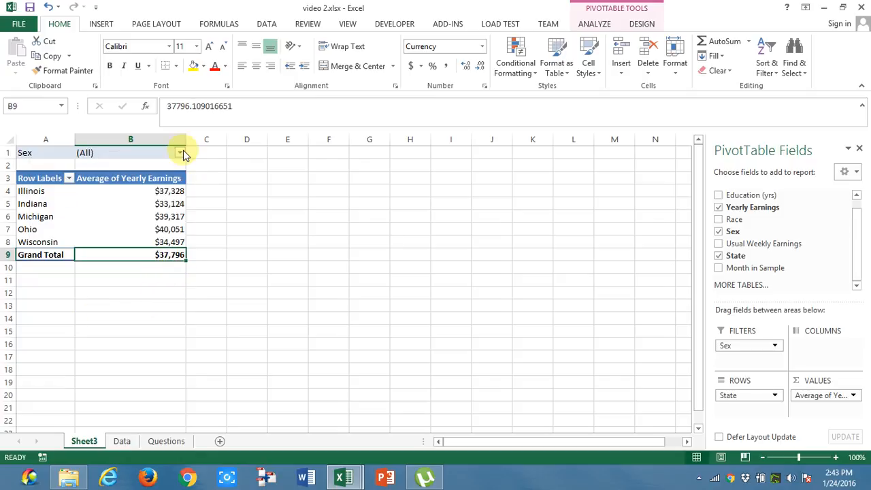
left_click(180, 152)
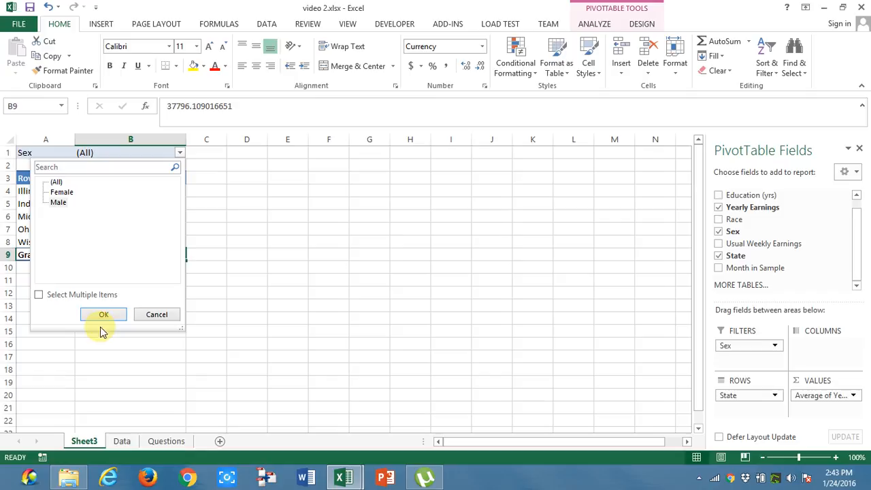
left_click(104, 313)
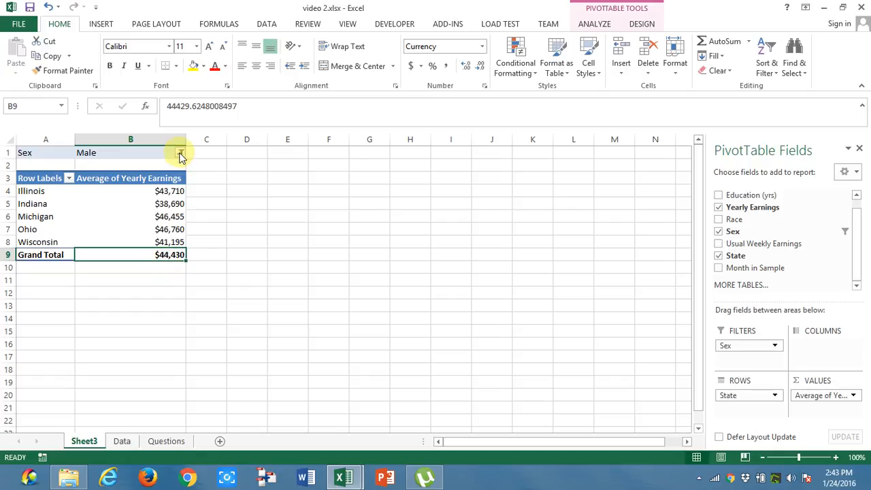
left_click(181, 152)
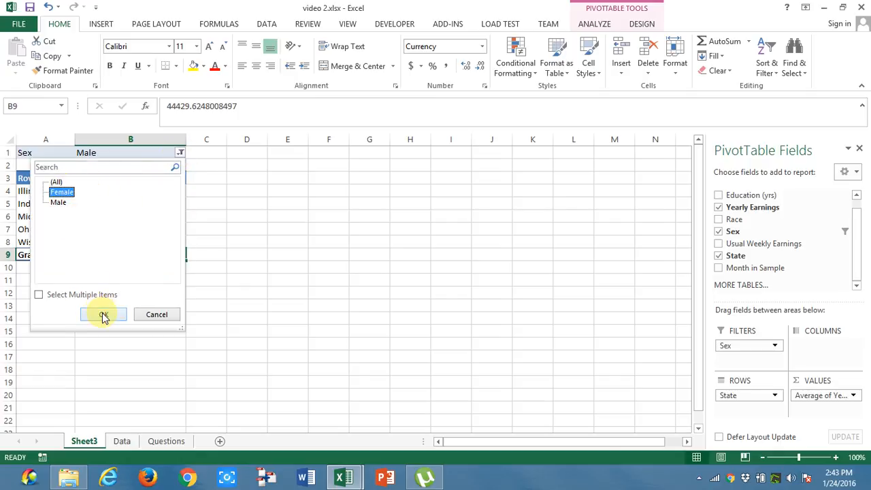
left_click(103, 313)
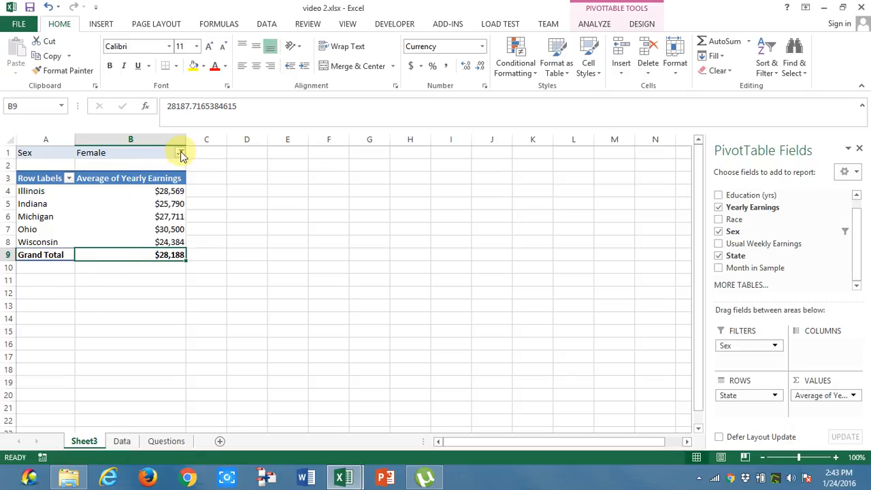
left_click(180, 152)
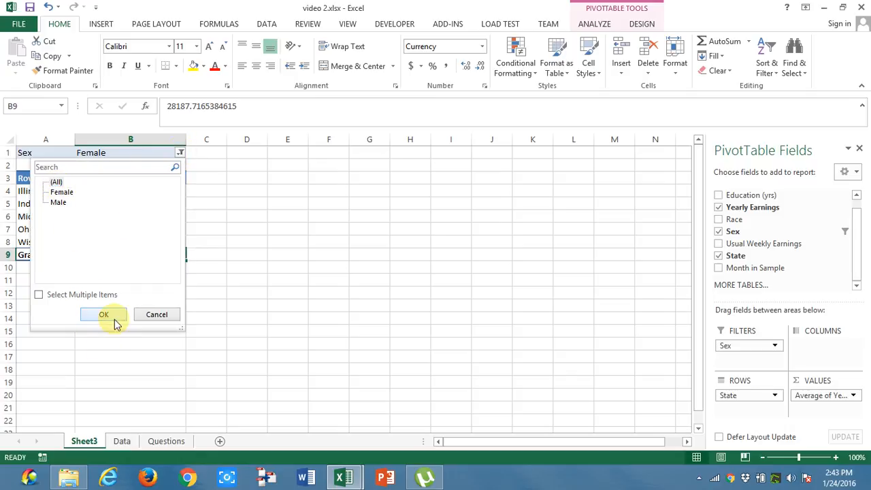
Step: Reset Sex to (All), add Race as a second filter, try AsianPI, then reset Race to (All)
left_click(104, 313)
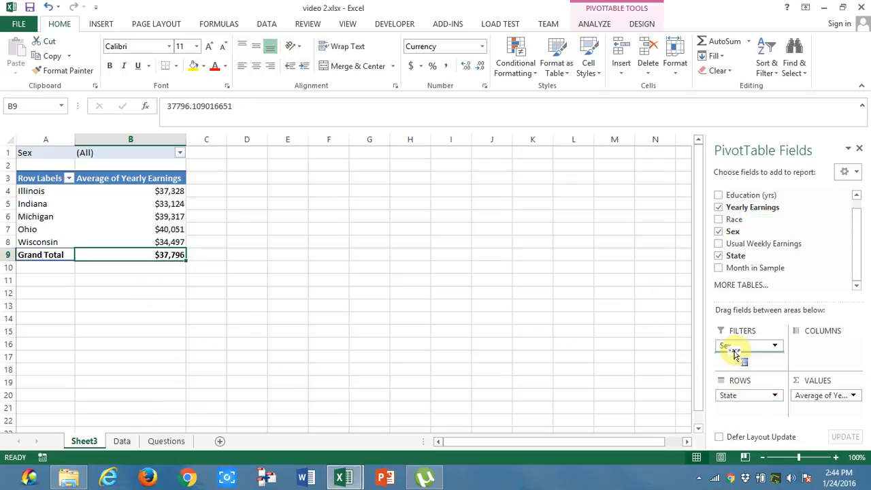
left_click(719, 219)
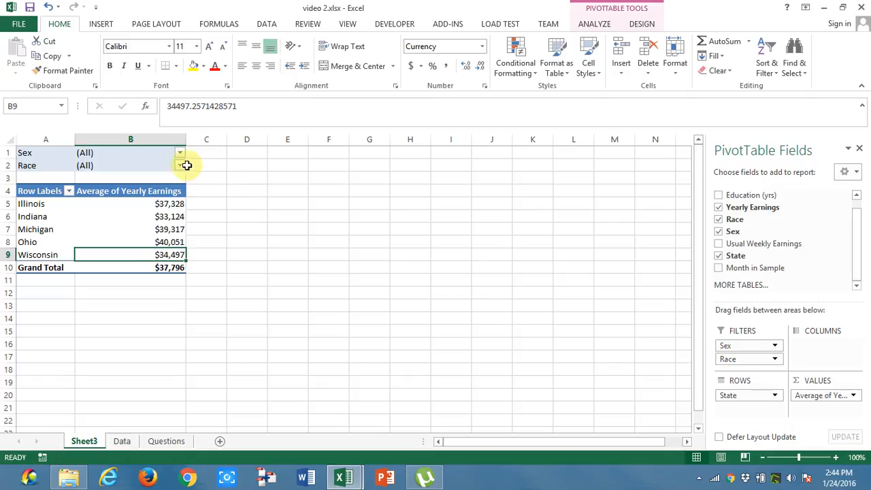
left_click(180, 166)
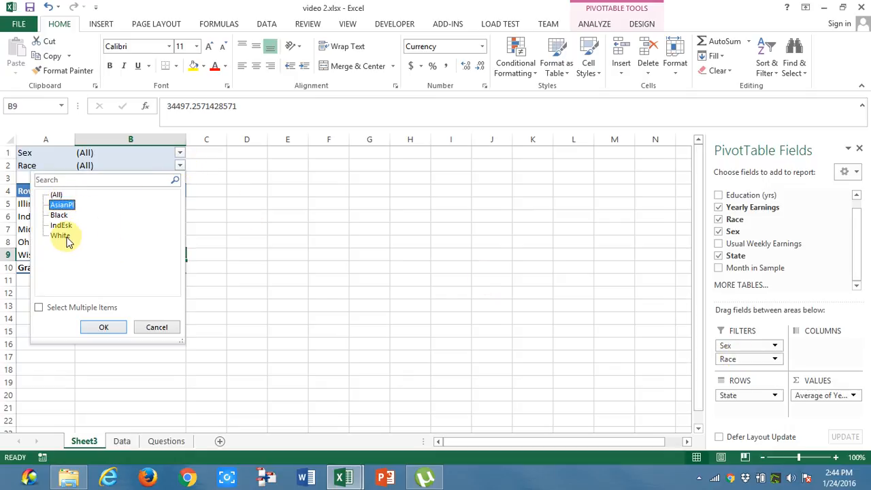
left_click(103, 327)
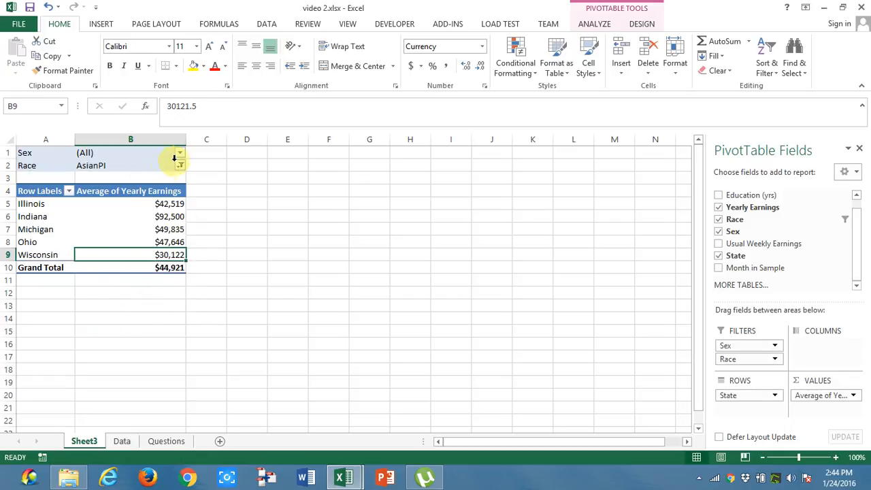
left_click(180, 166)
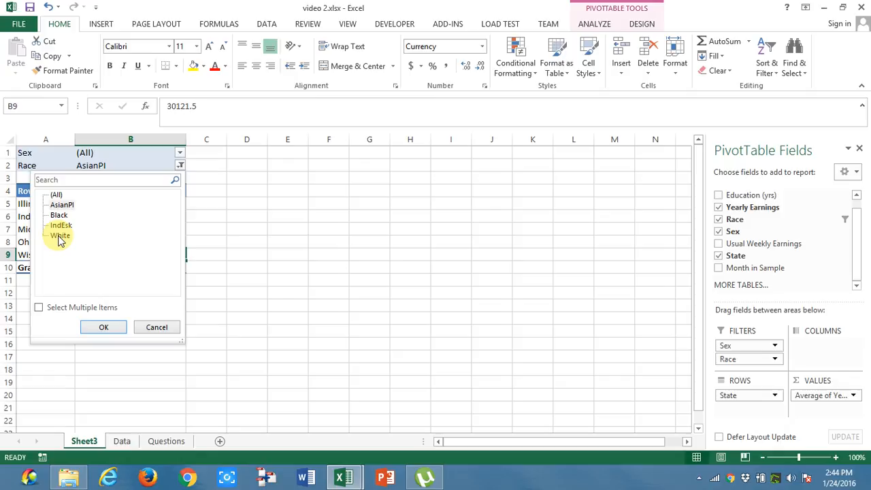
left_click(103, 326)
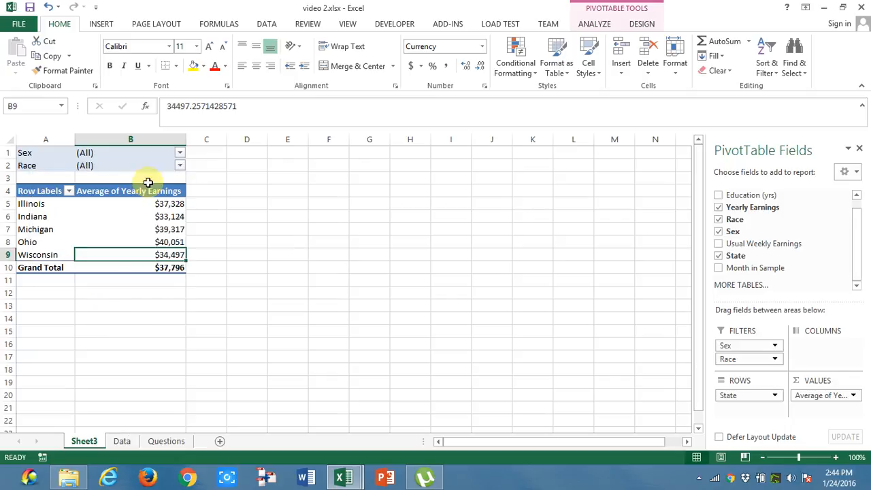
Step: Add a second Yearly Earnings value summarized as Count, totaling 6,366 employees
left_click(166, 441)
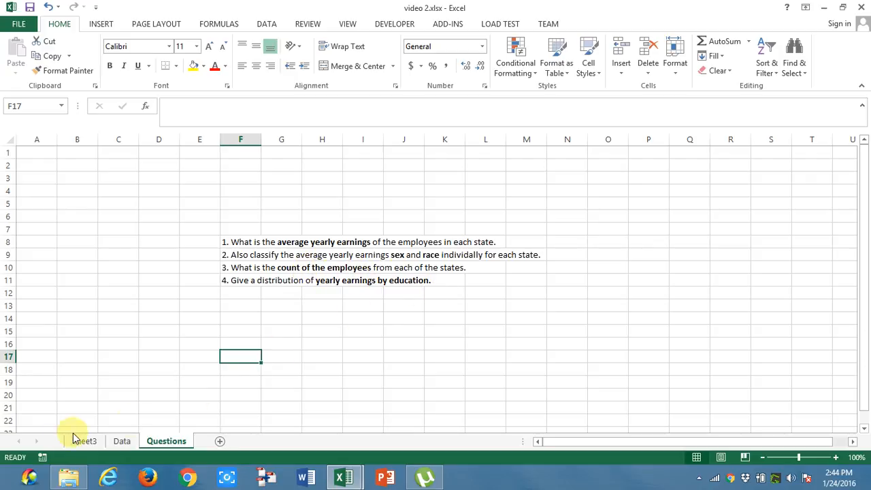
left_click(84, 441)
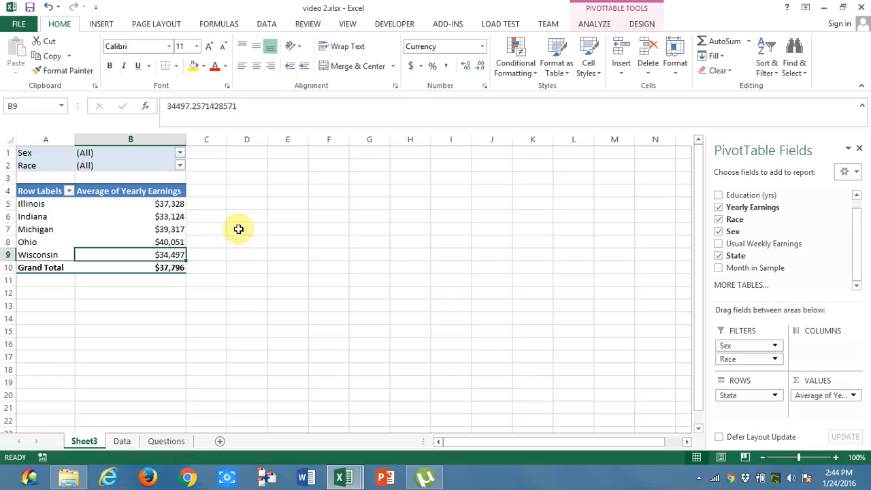
mouse_move(237, 211)
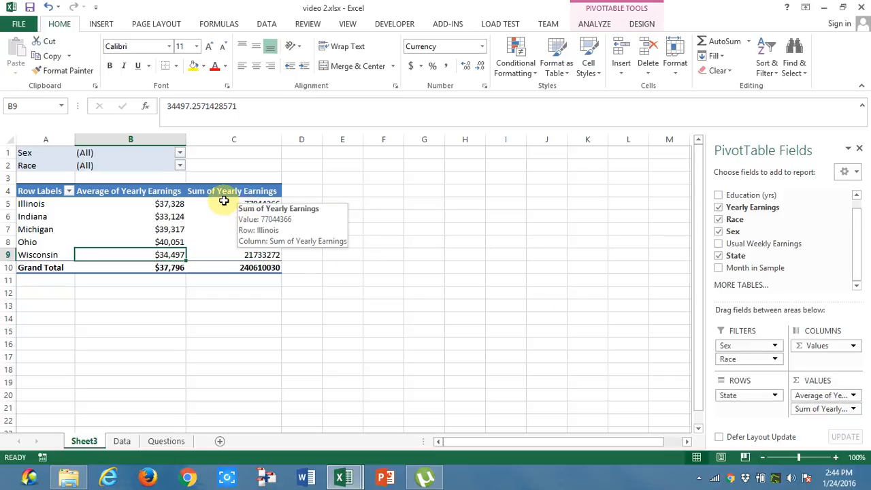
right_click(234, 204)
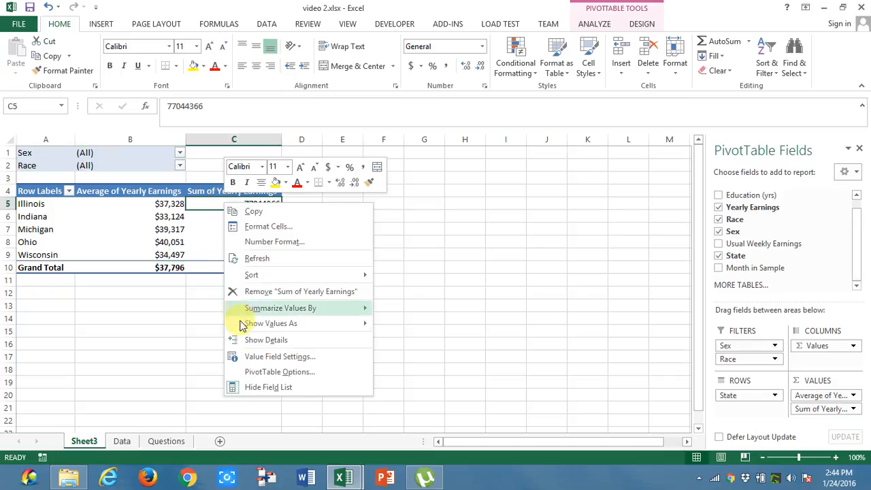
left_click(280, 356)
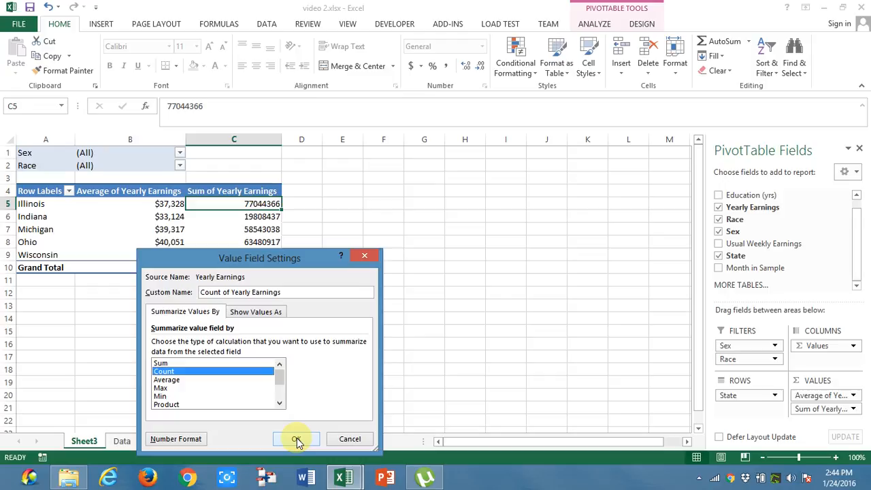
left_click(297, 438)
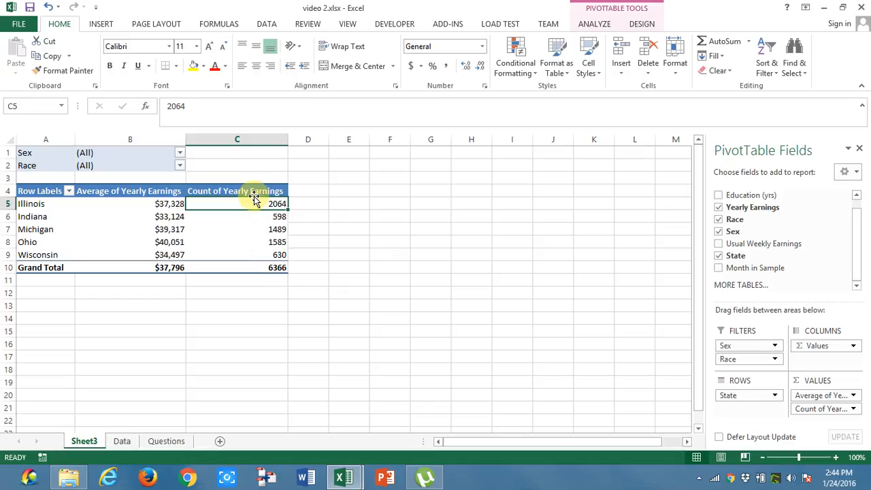
Step: Rename the count column heading in C4 to 'Number of Employees'
double_click(236, 190)
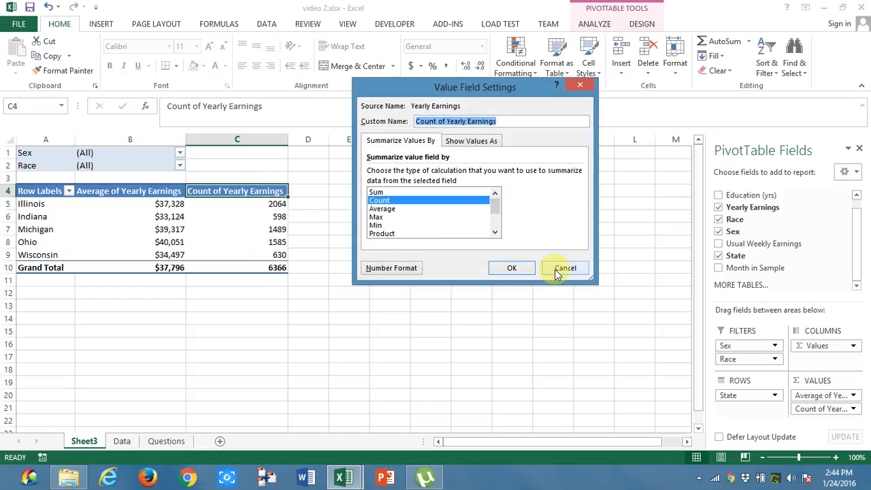
left_click(564, 267)
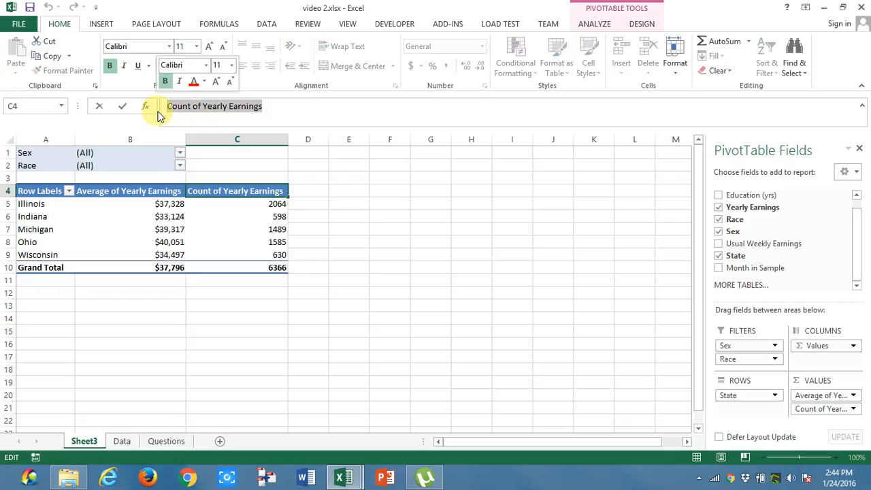
type("Number")
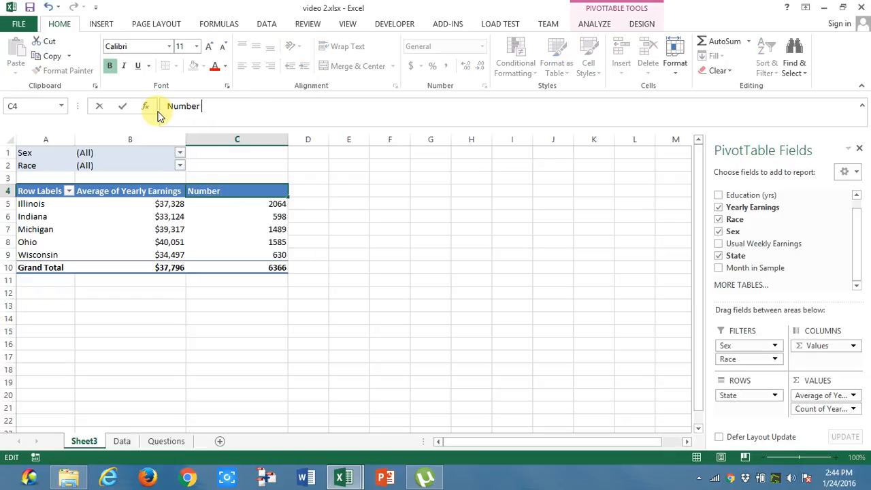
type("of Employees")
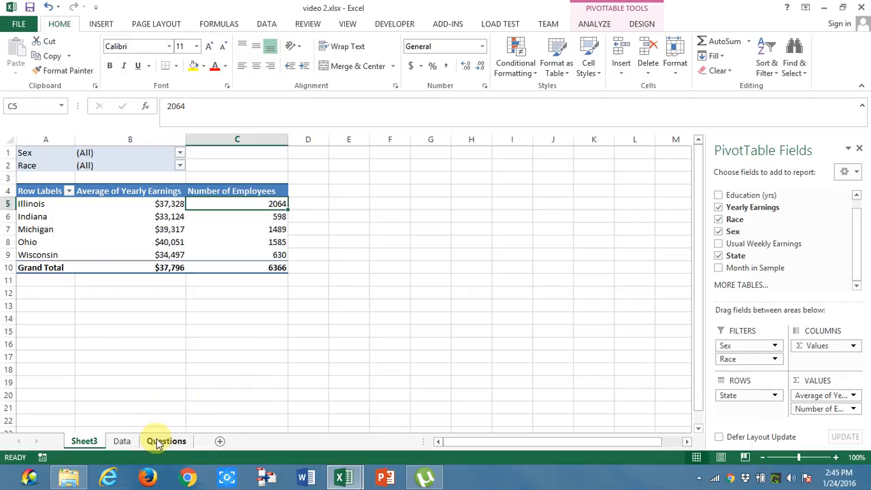
Step: Start a PivotTable from Data range A4:H6370, placed on a new worksheet, Sheet4
left_click(166, 441)
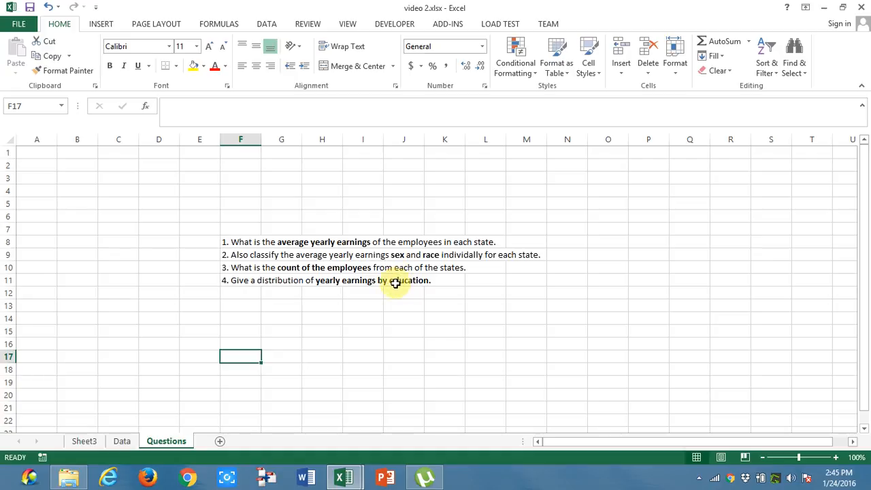
left_click(84, 441)
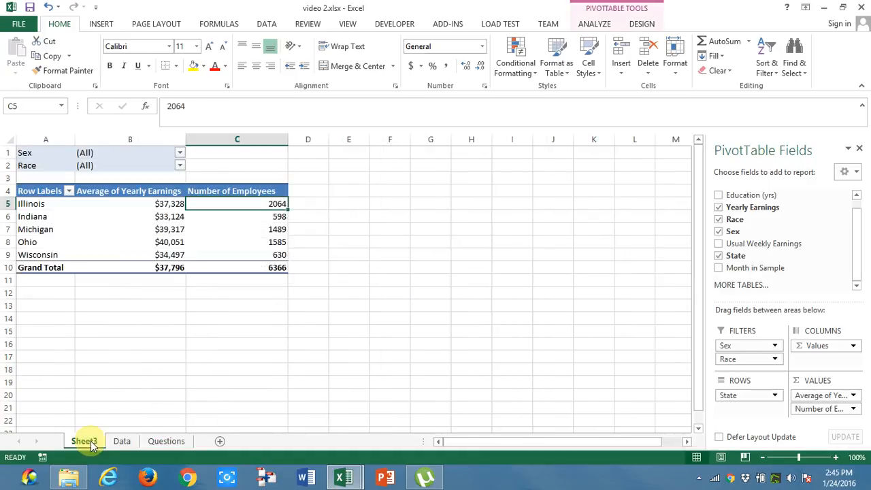
left_click(122, 441)
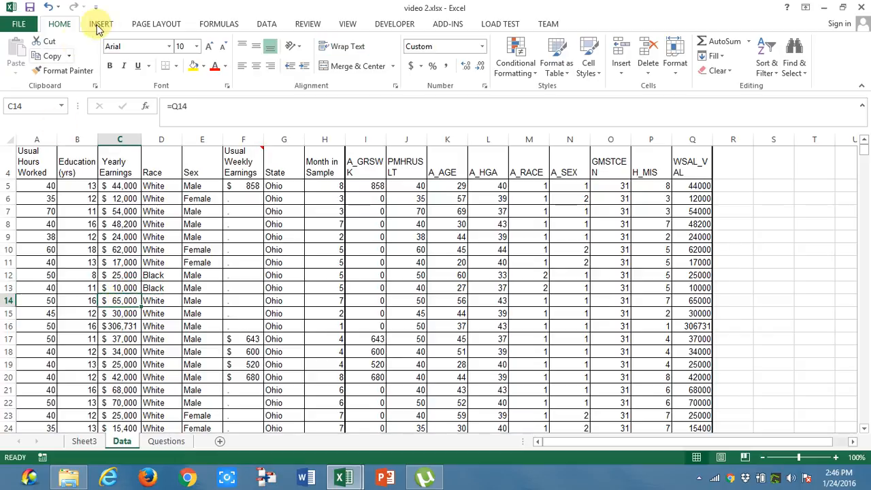
left_click(101, 23)
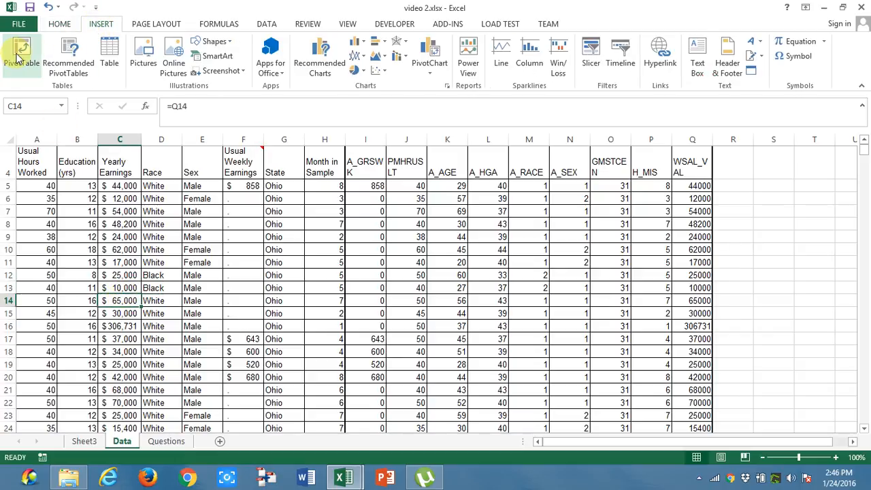
left_click(22, 55)
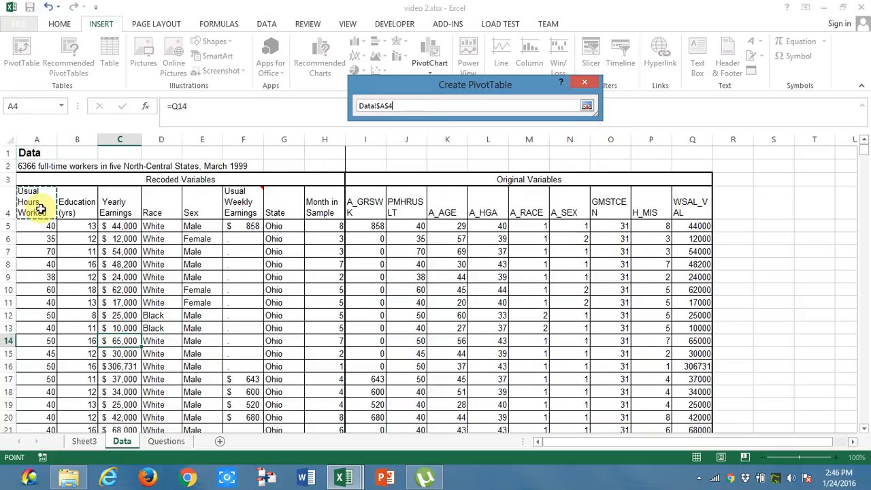
left_click_drag(37, 204, 283, 204)
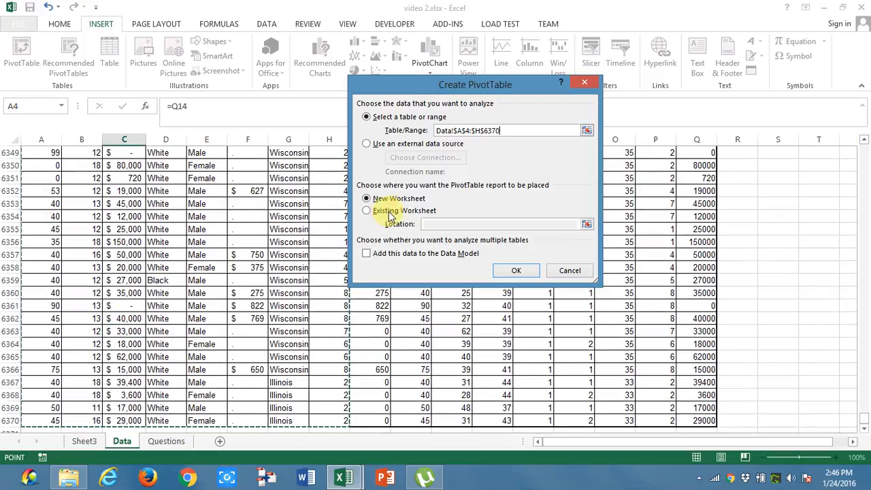
left_click(516, 270)
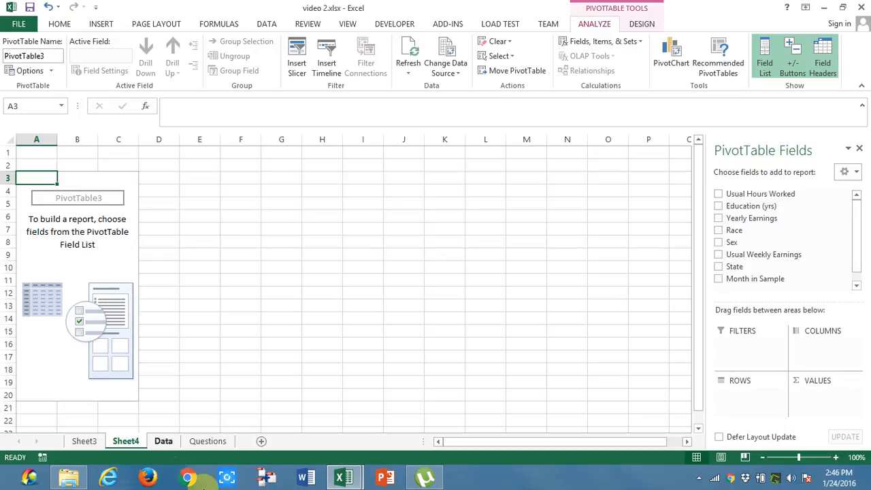
Step: Make Yearly Earnings the row labels of the new PivotTable
left_click(207, 441)
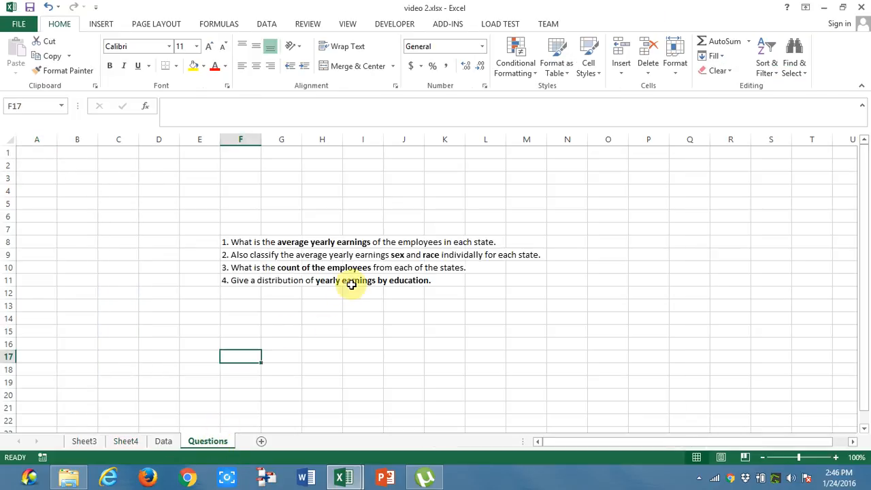
mouse_move(365, 288)
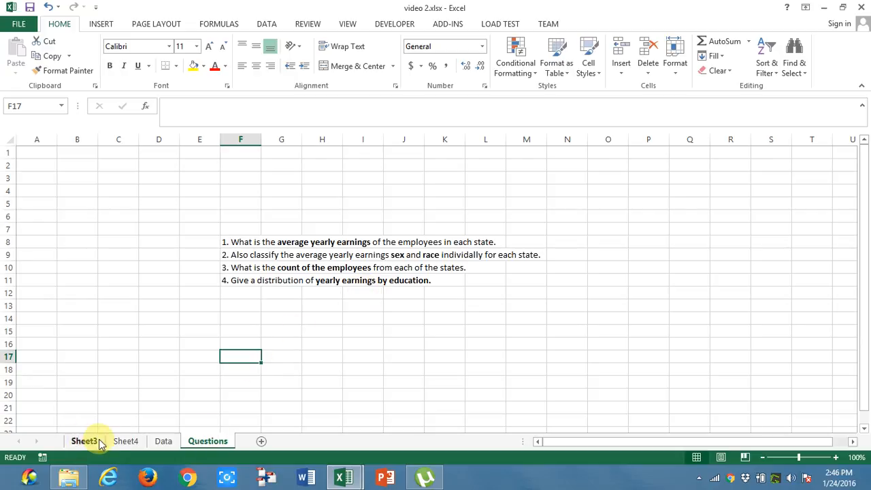
left_click(125, 441)
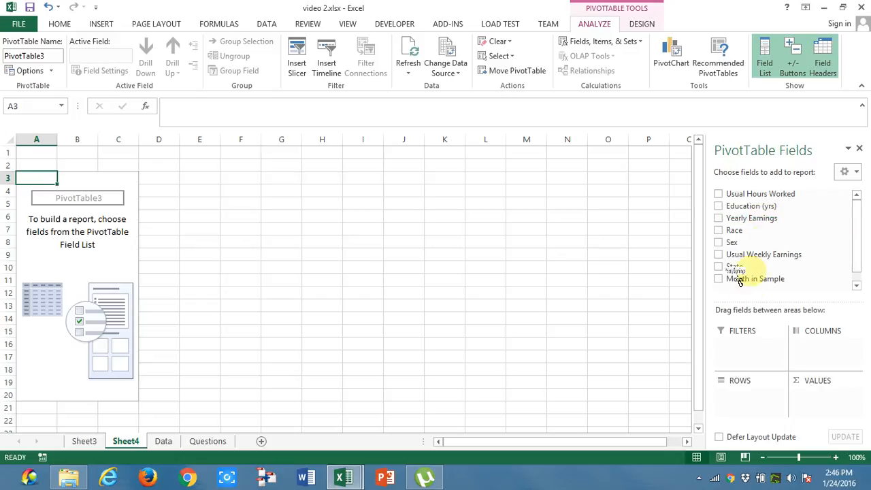
left_click(719, 218)
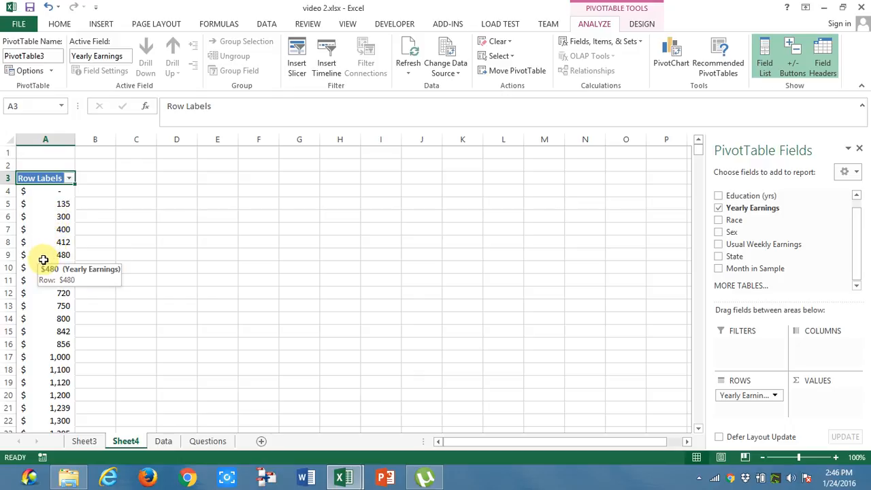
left_click(63, 229)
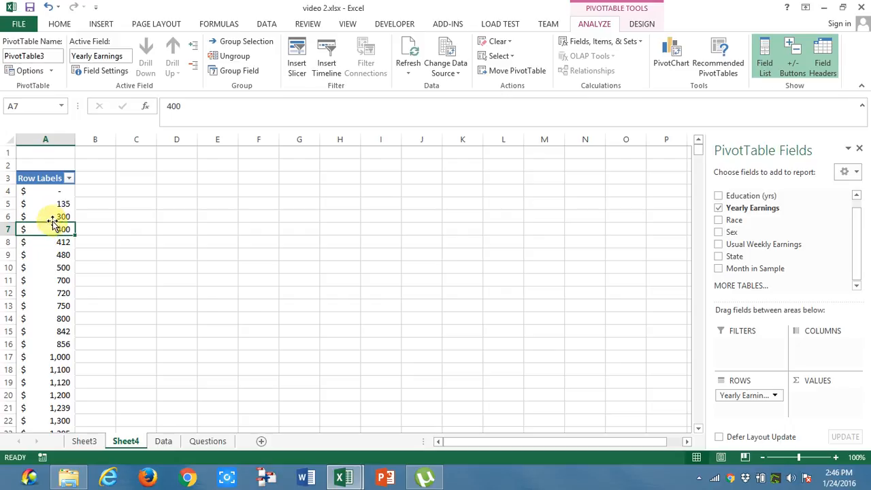
right_click(47, 229)
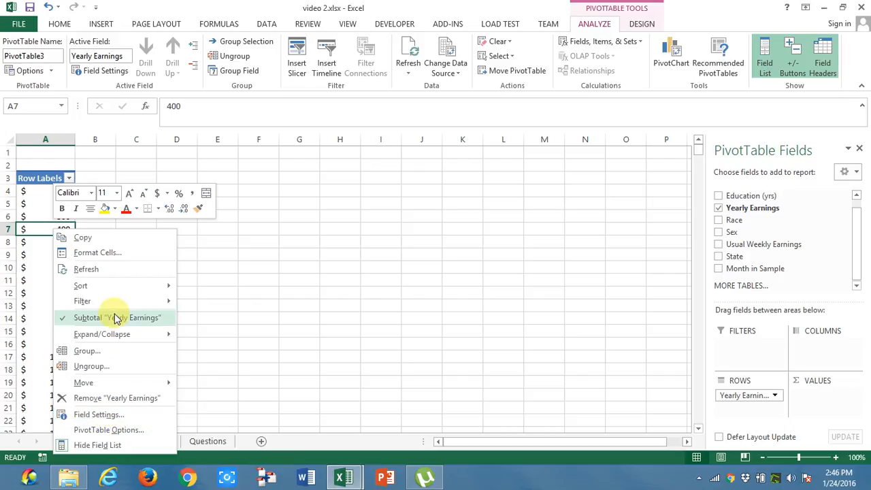
left_click(87, 351)
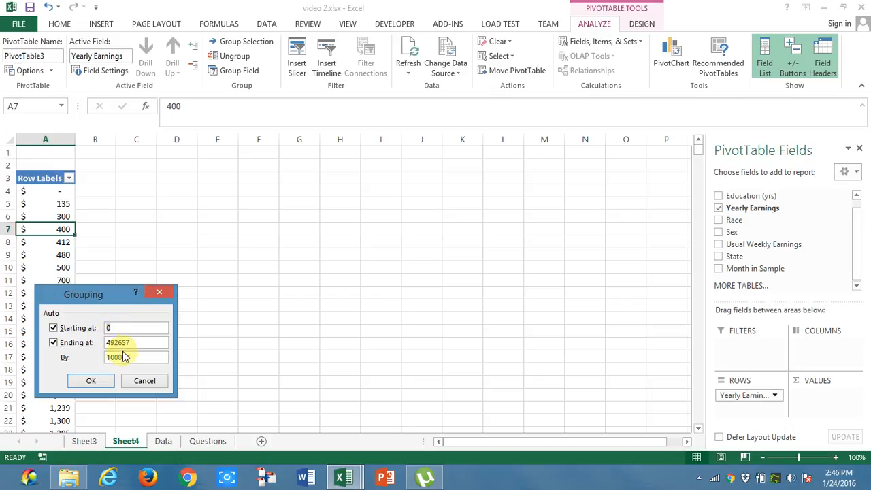
type("100000")
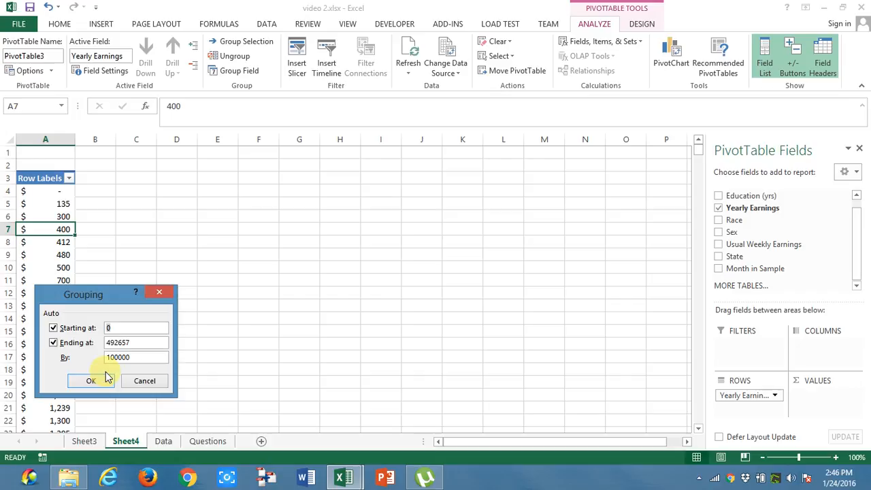
left_click(117, 357)
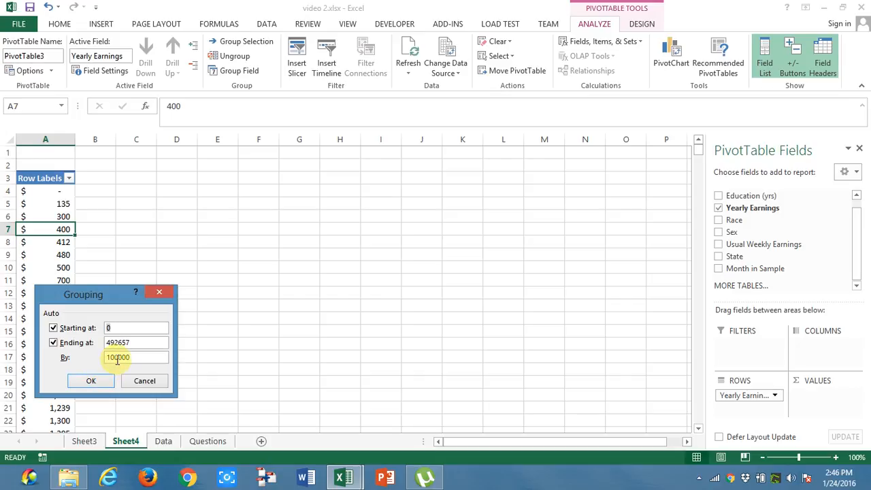
left_click(90, 381)
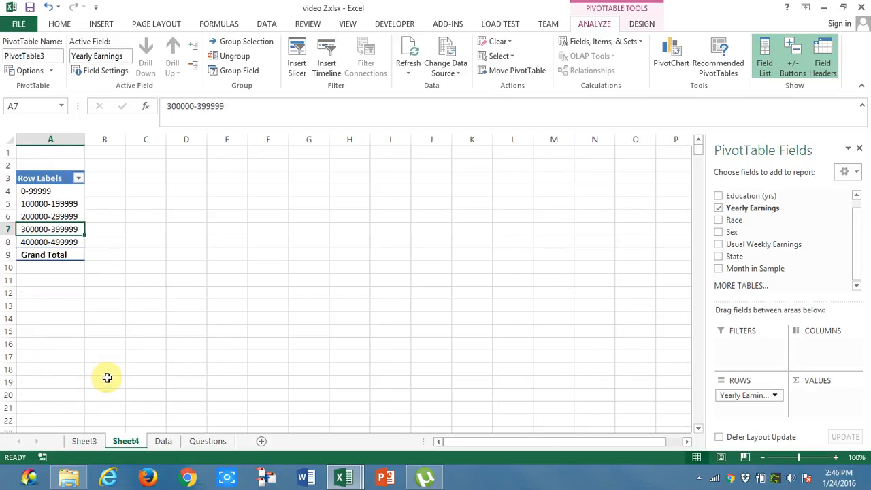
mouse_move(49, 294)
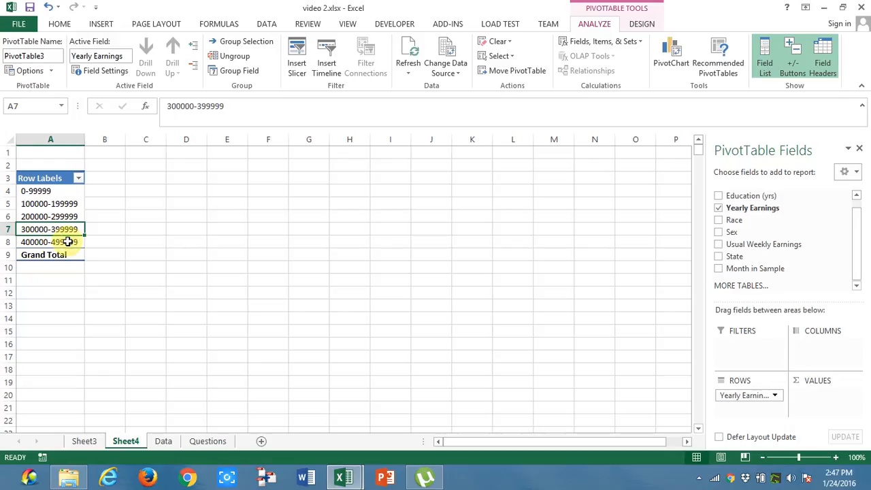
mouse_move(61, 242)
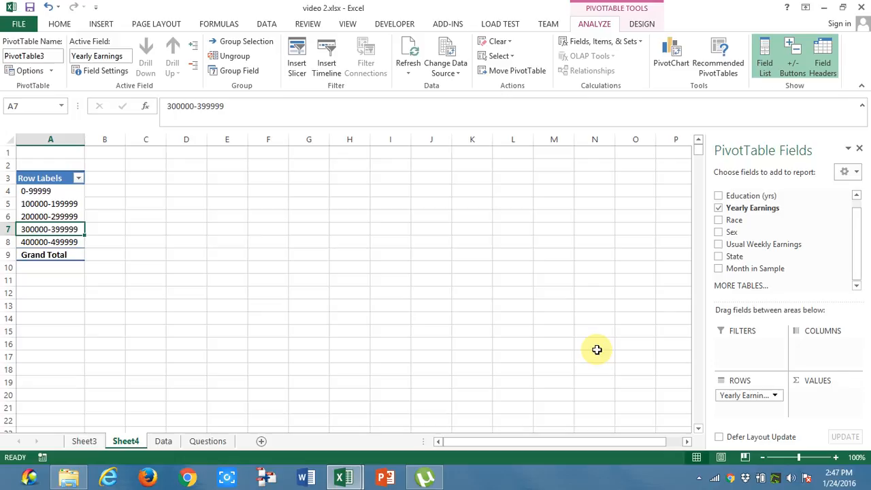
left_click(207, 441)
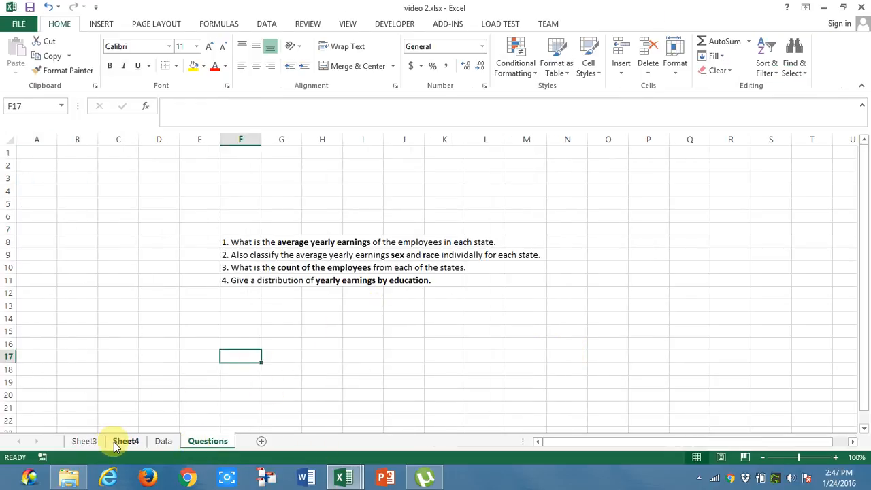
left_click(126, 441)
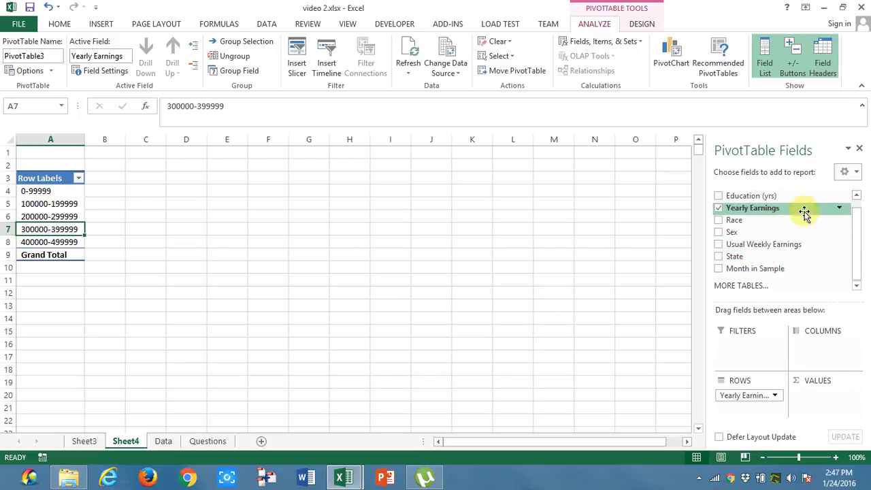
left_click(718, 196)
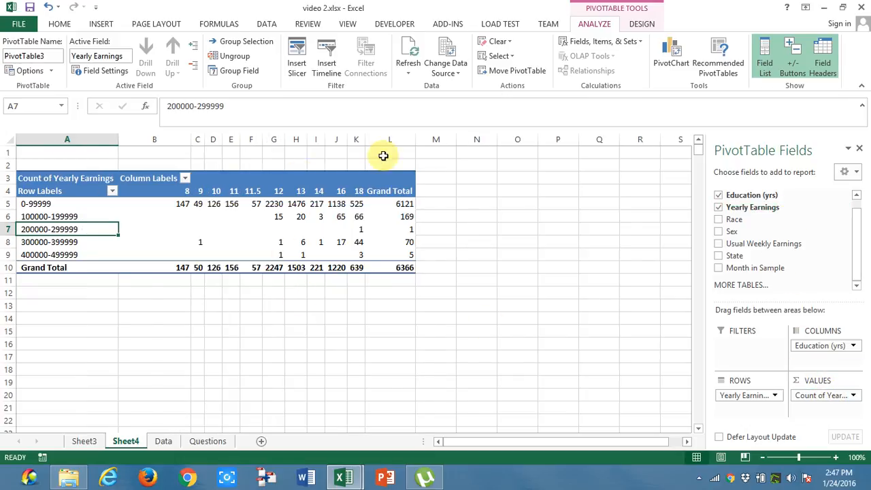
mouse_move(220, 228)
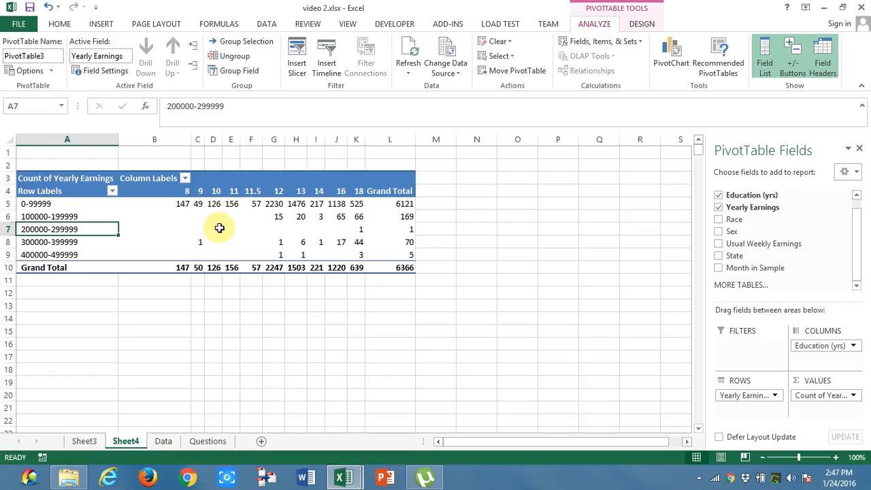
left_click(183, 204)
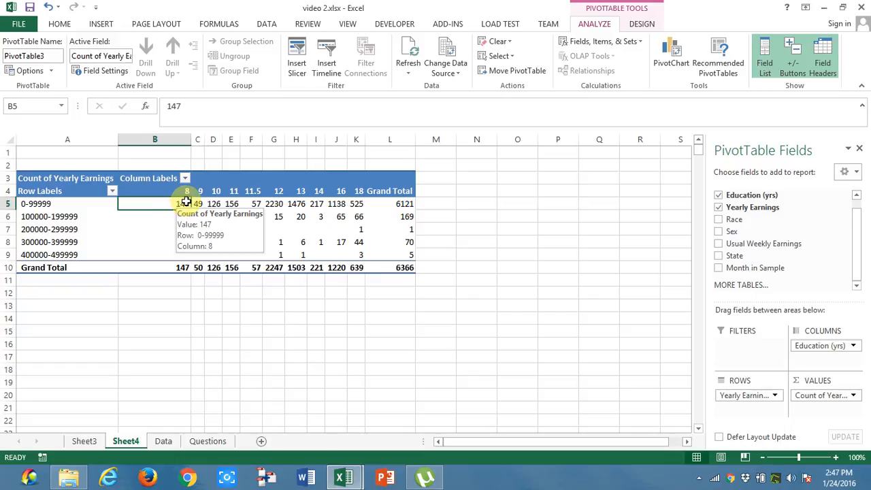
left_click(188, 190)
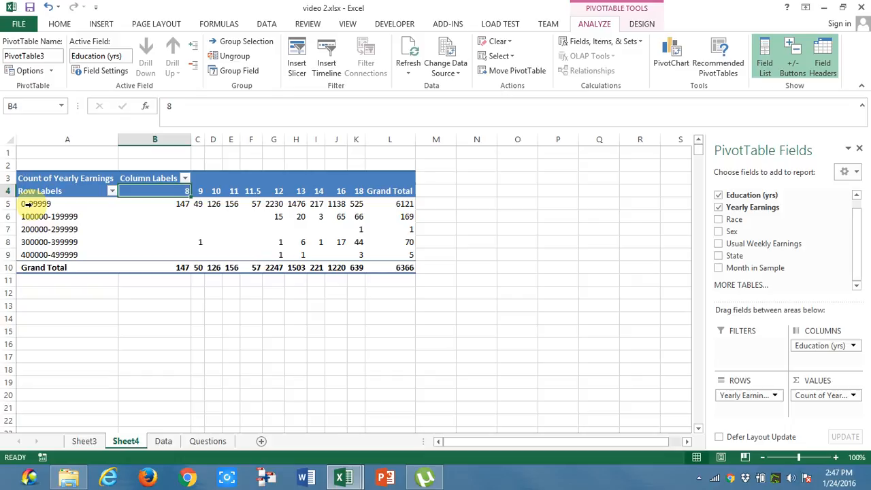
left_click(38, 204)
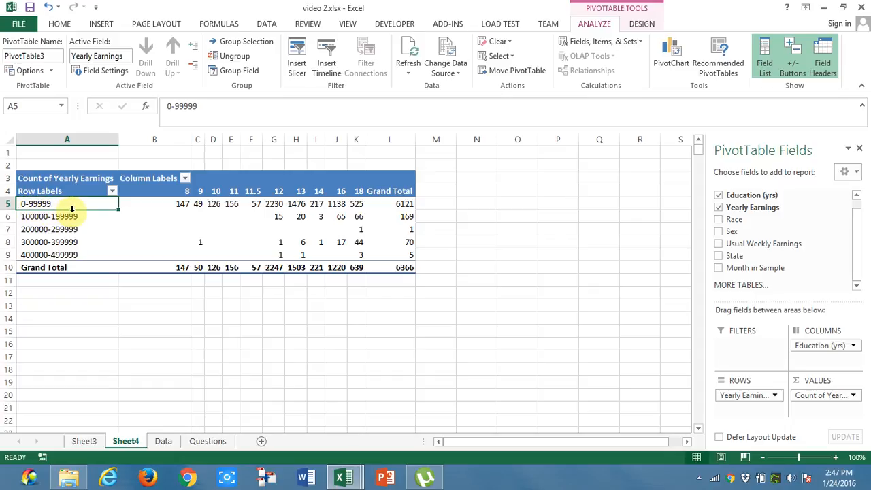
left_click(201, 204)
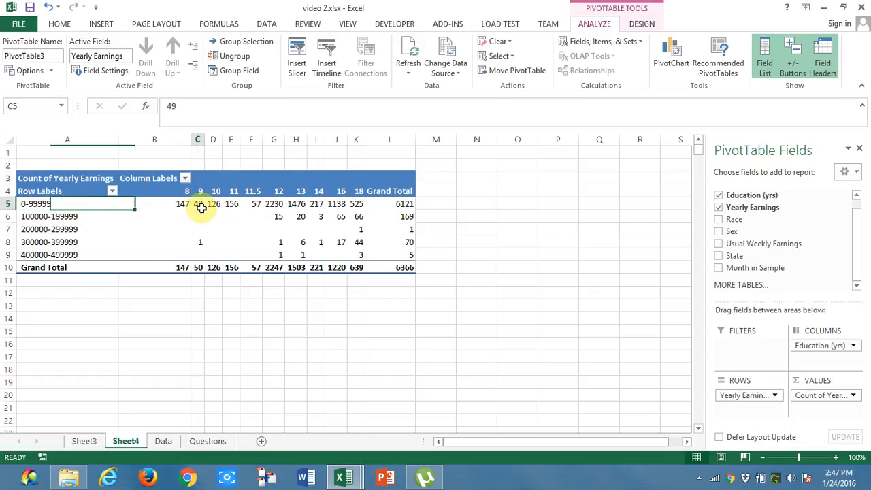
left_click(197, 204)
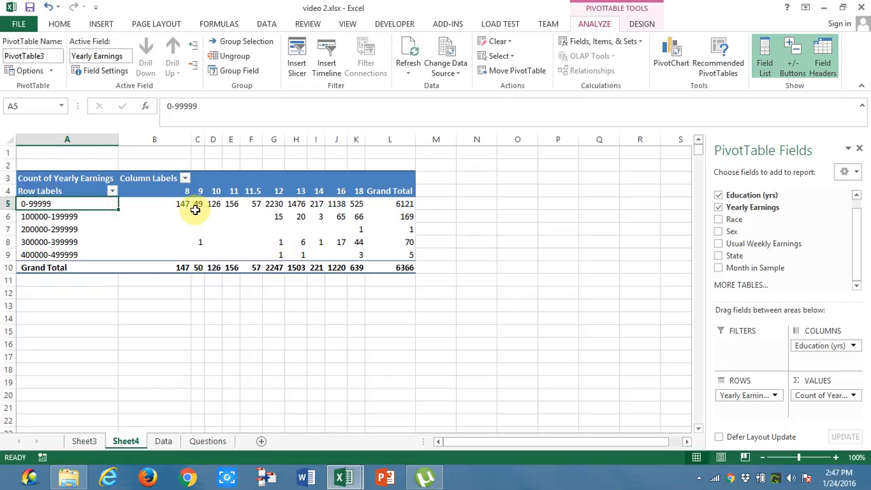
Step: Add State as a filter and try Illinois, showing 2,064 employees
left_click(197, 205)
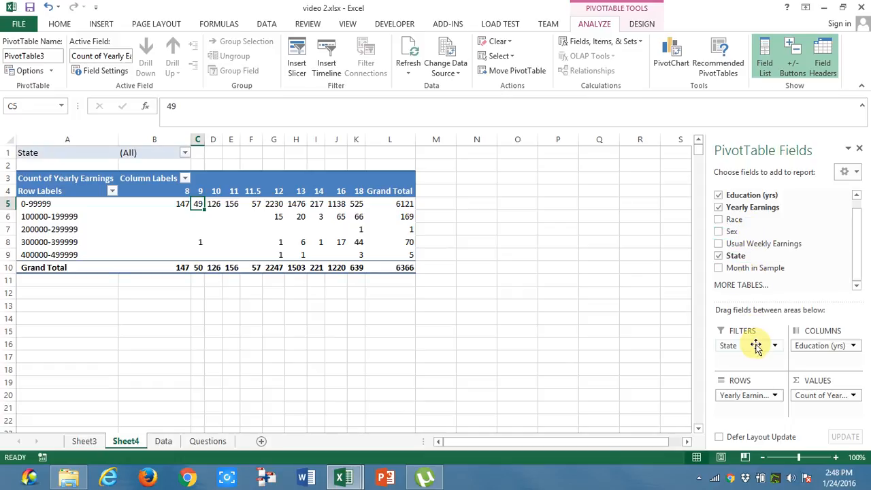
left_click(185, 152)
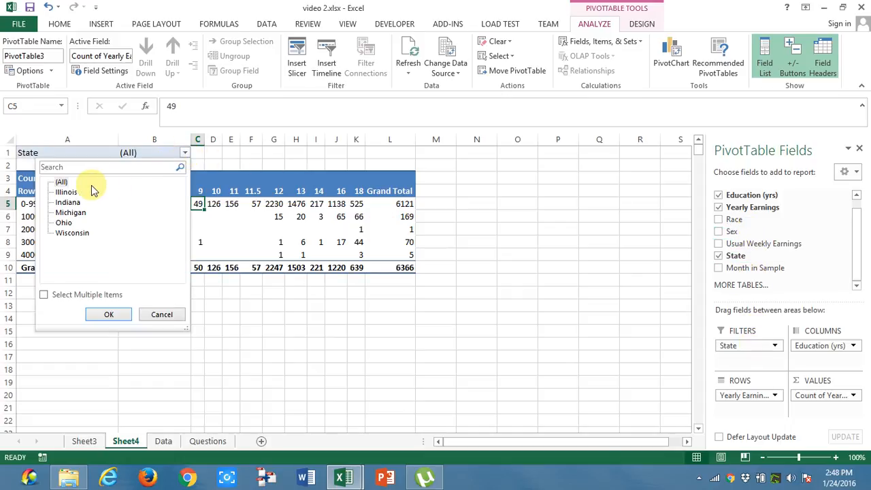
left_click(109, 313)
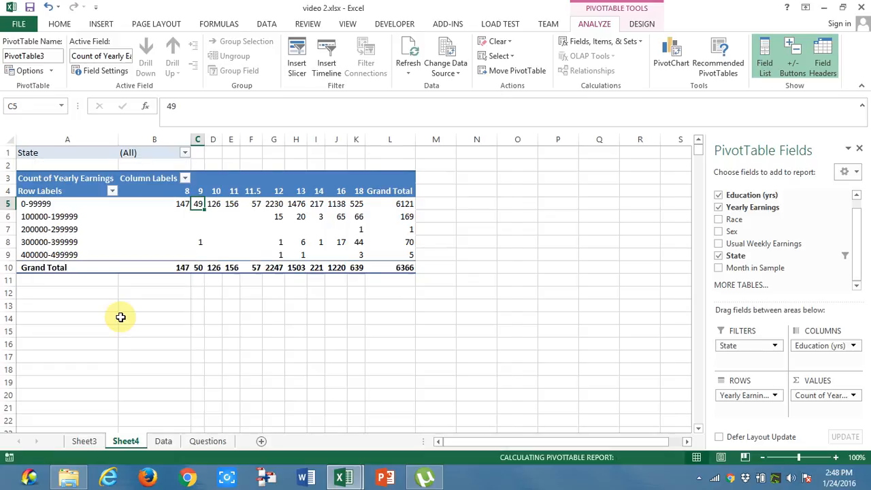
left_click(185, 152)
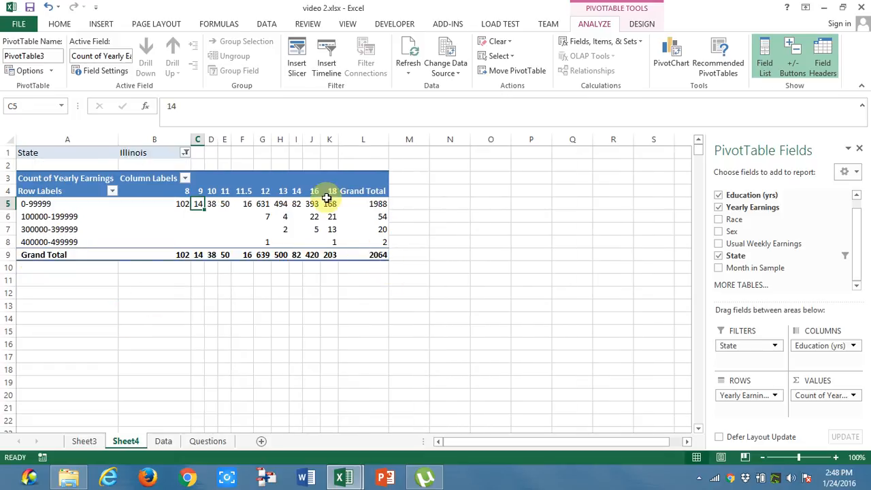
Step: Try Michigan (1,489 employees), then set State back to All
left_click(185, 153)
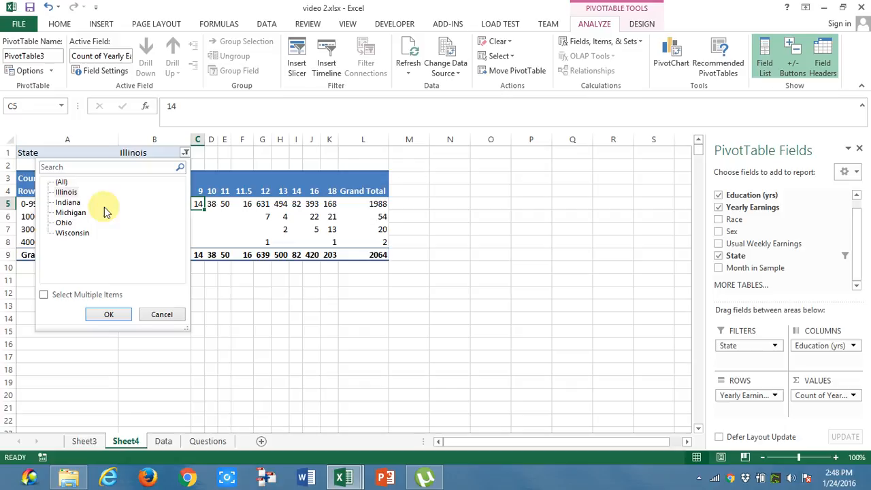
left_click(71, 212)
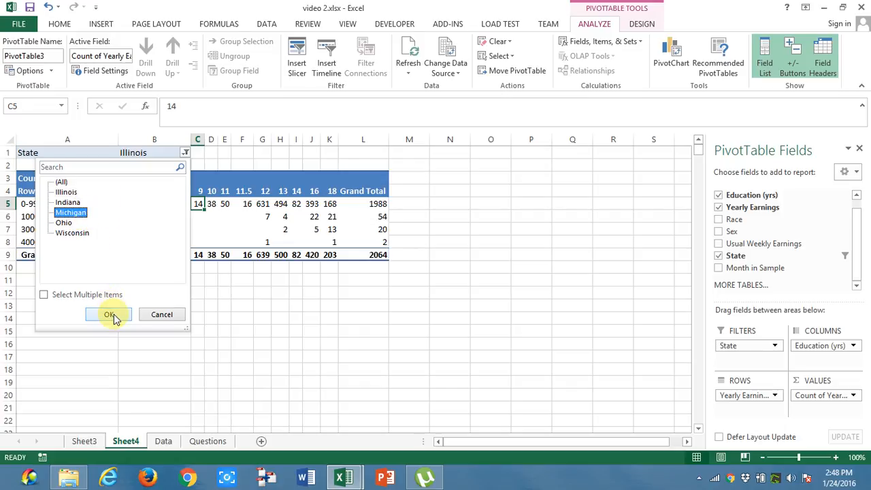
left_click(109, 313)
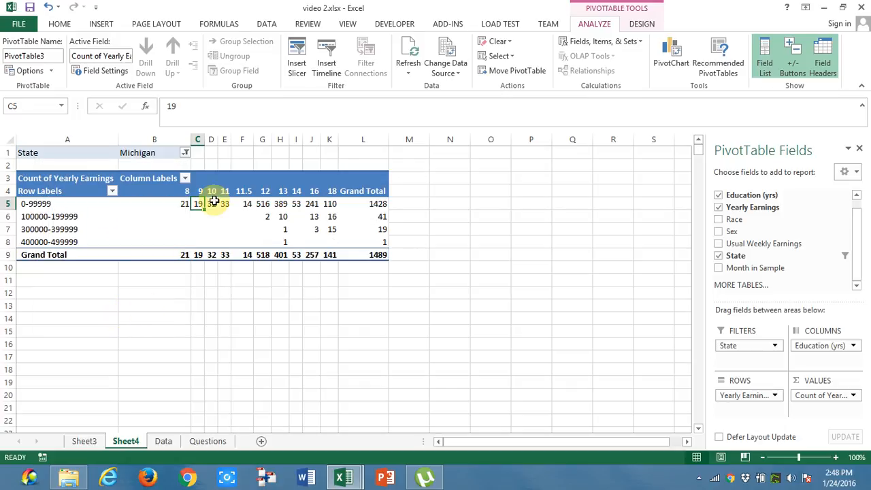
left_click(185, 152)
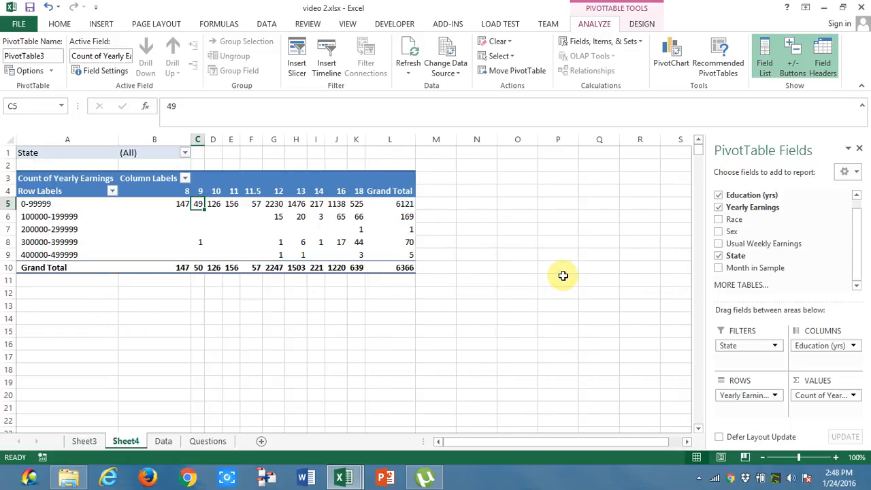
mouse_move(707, 231)
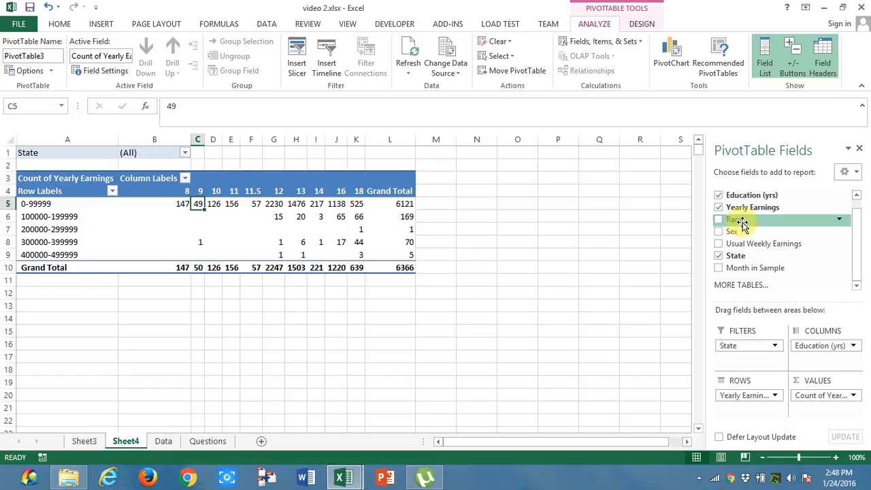
Step: Add Race and Sex as filters and try a sex value with race AsianPI
left_click(718, 218)
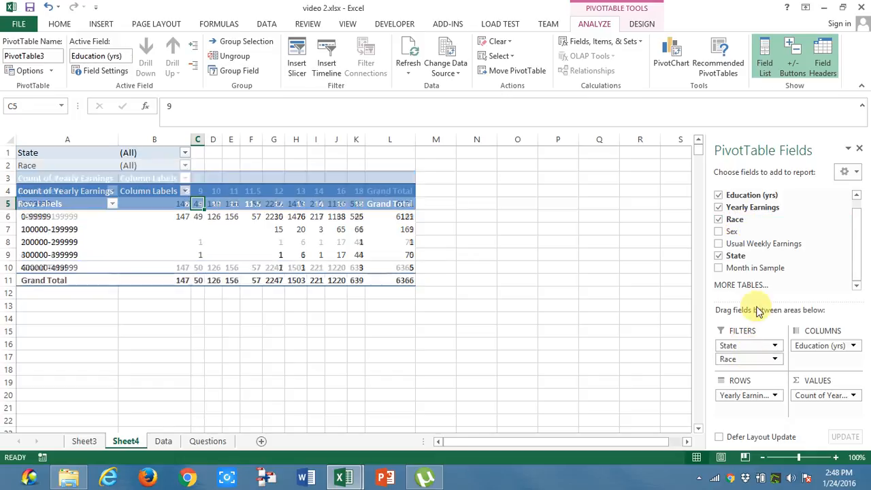
left_click(718, 231)
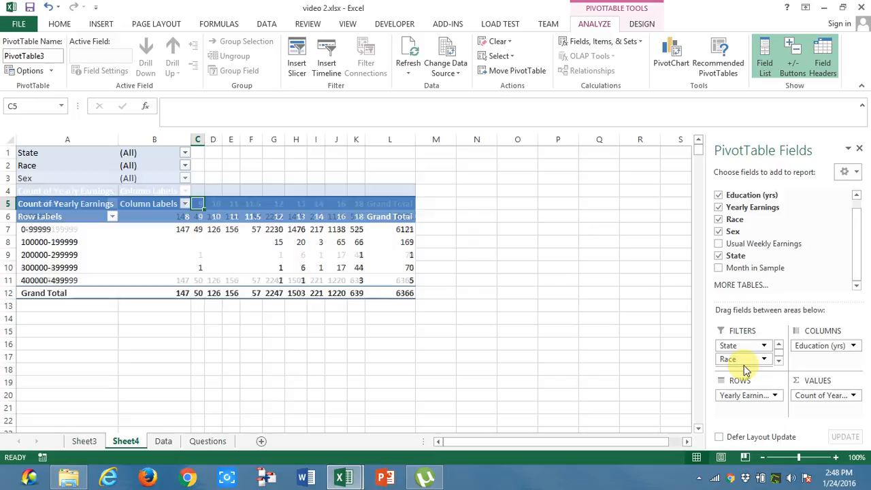
left_click(185, 177)
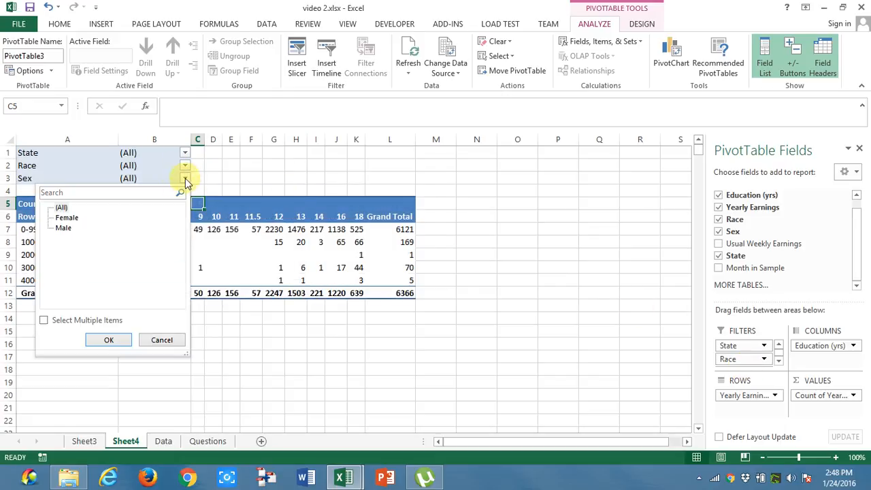
left_click(109, 340)
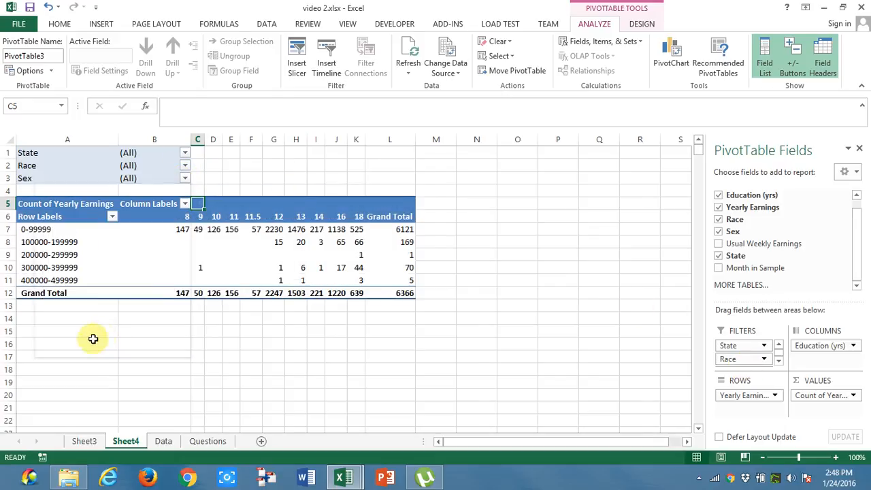
left_click(185, 153)
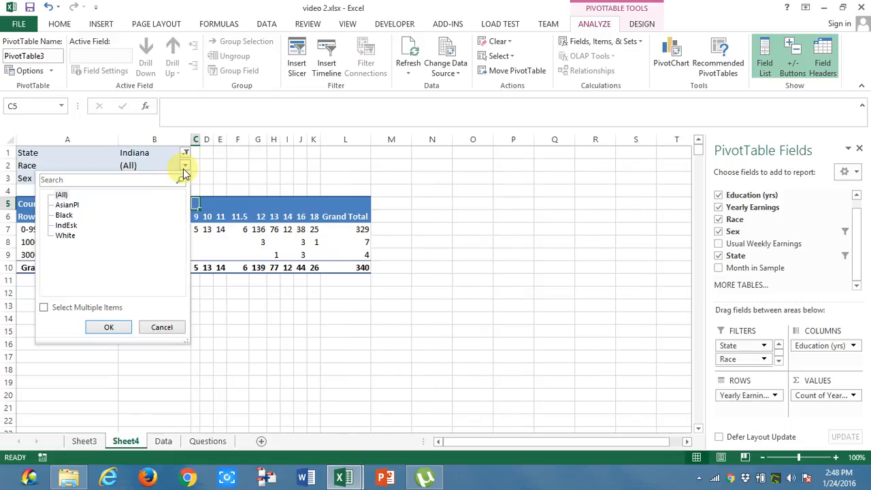
left_click(67, 204)
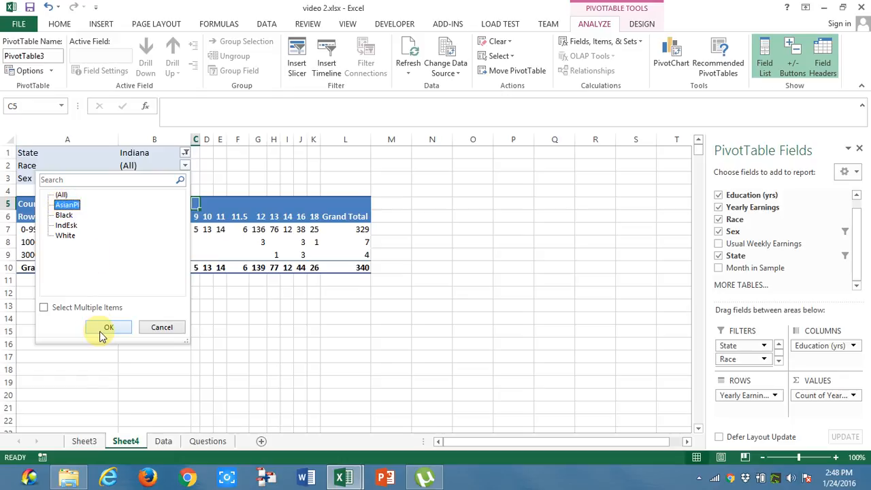
left_click(109, 327)
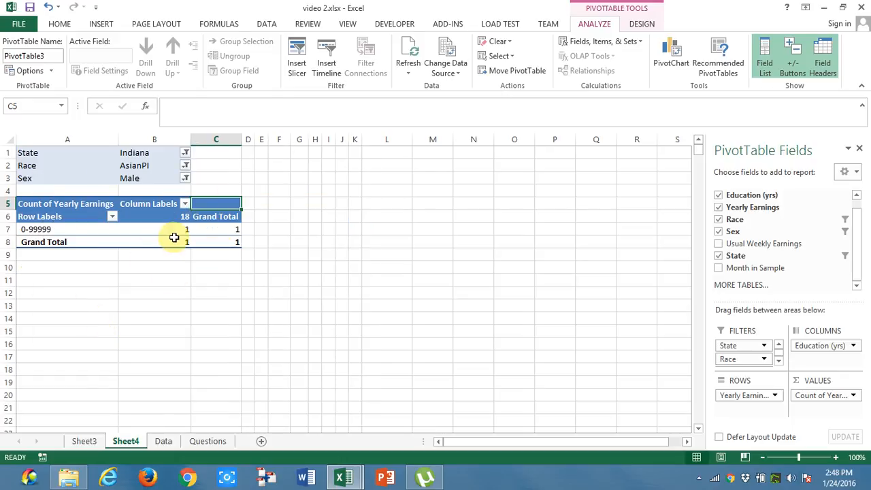
Step: Try Illinois alongside them, then reset State and Sex to All, restoring 6,366 employees
left_click(186, 152)
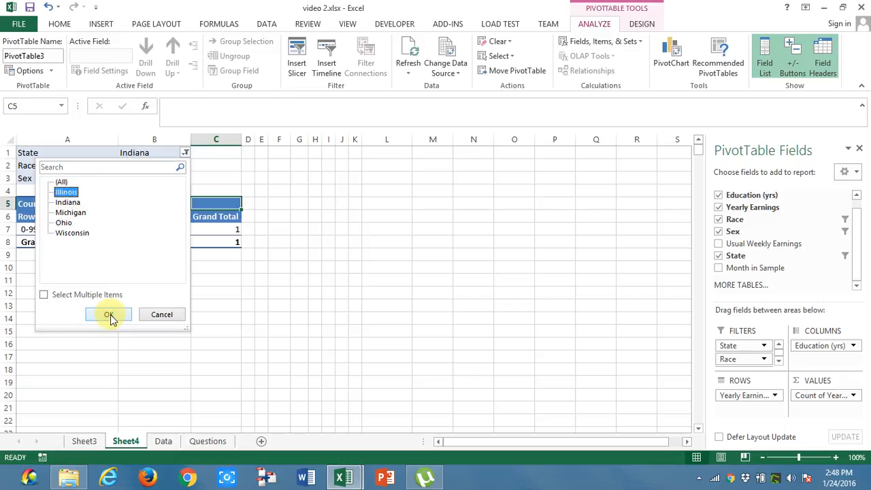
left_click(109, 314)
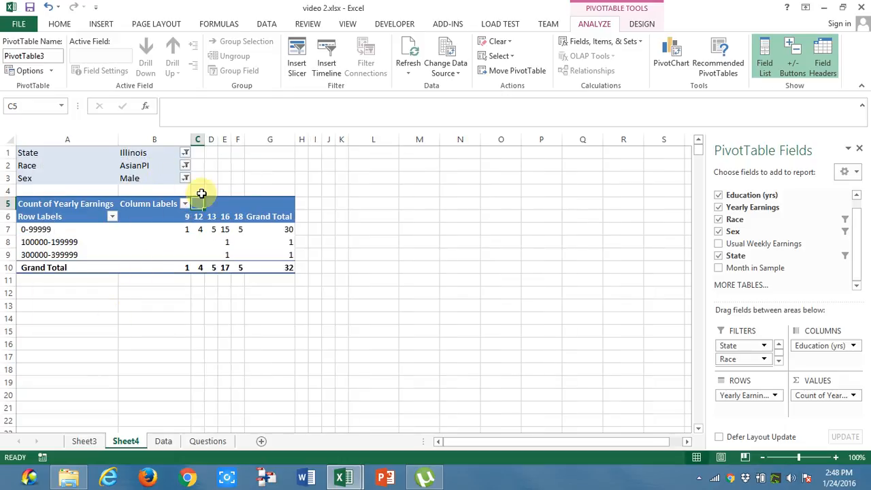
left_click(185, 152)
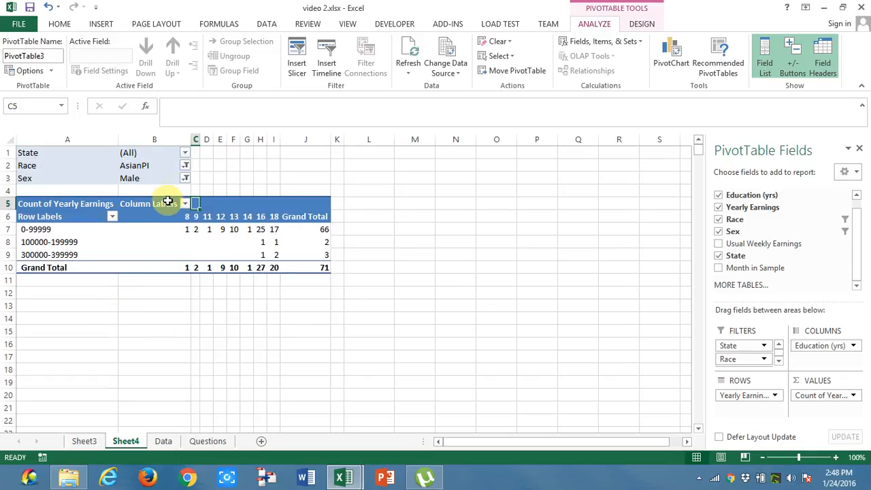
left_click(185, 166)
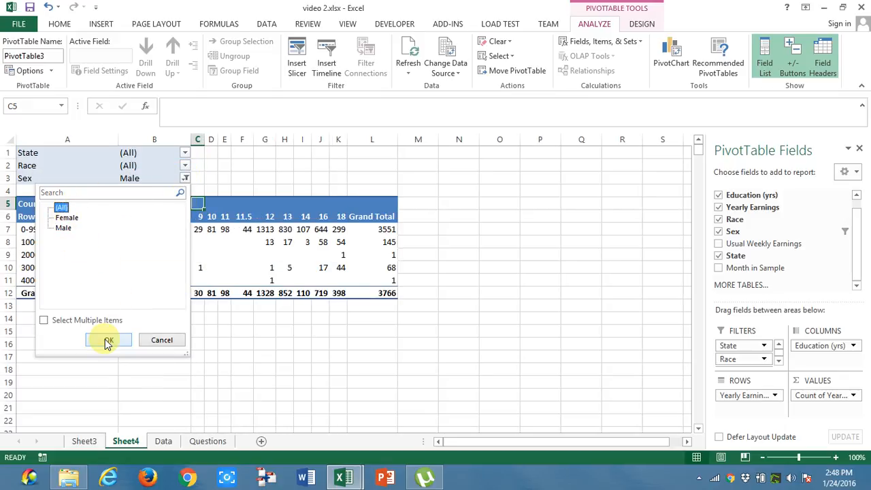
left_click(108, 340)
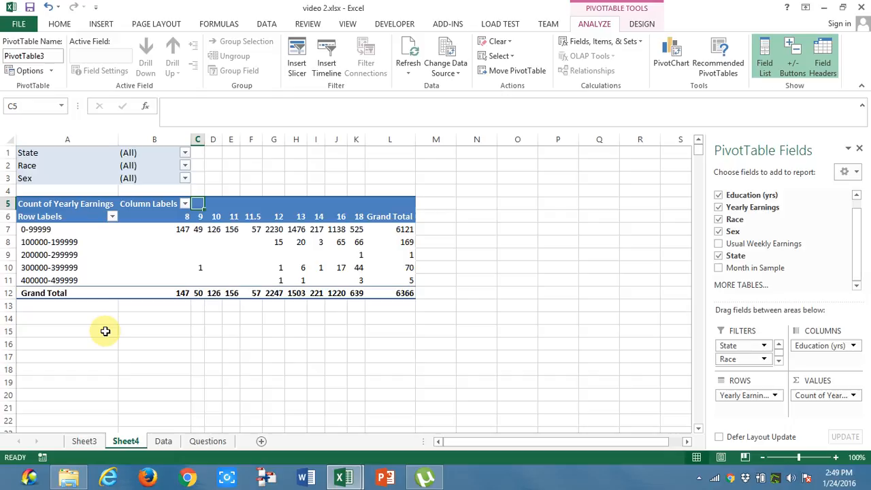
mouse_move(227, 245)
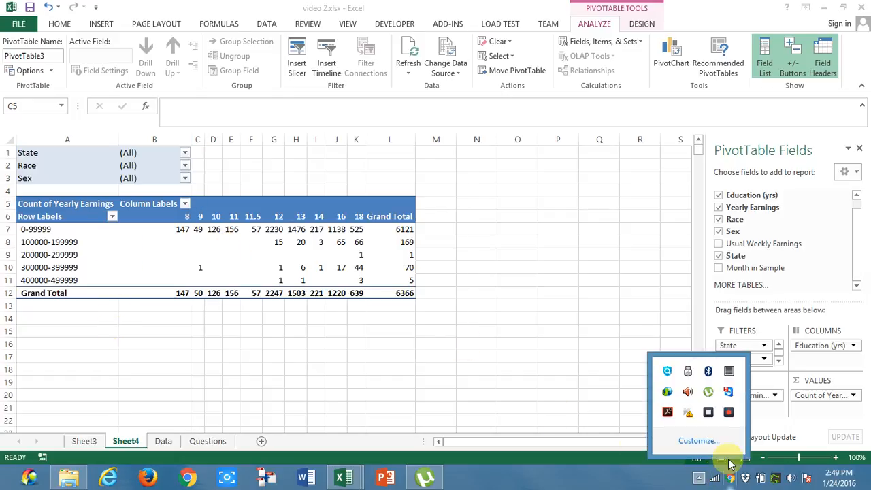
left_click(60, 23)
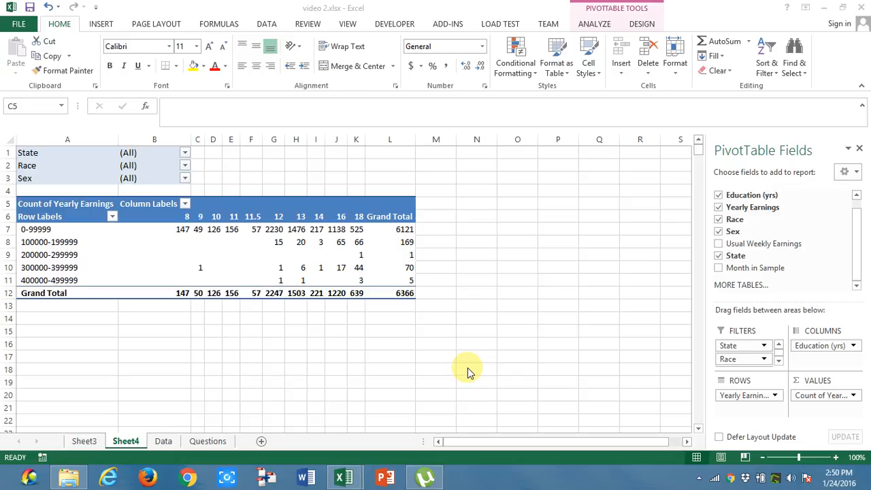
mouse_move(462, 370)
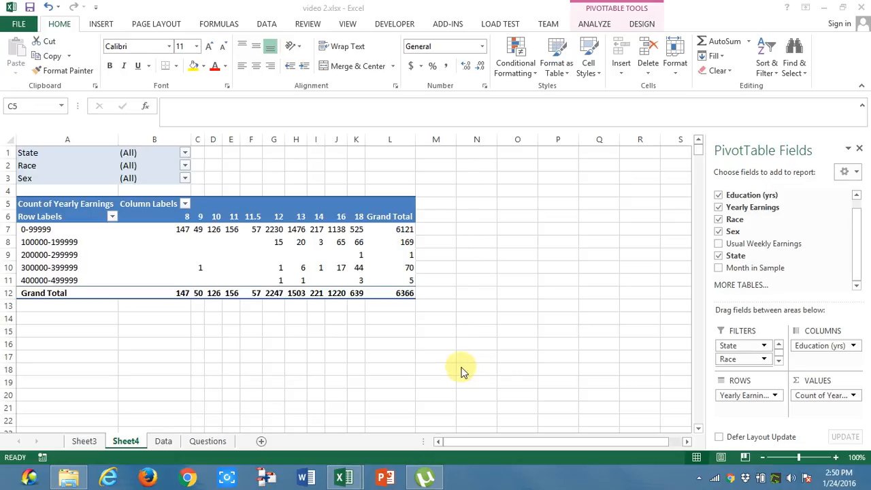
mouse_move(697, 479)
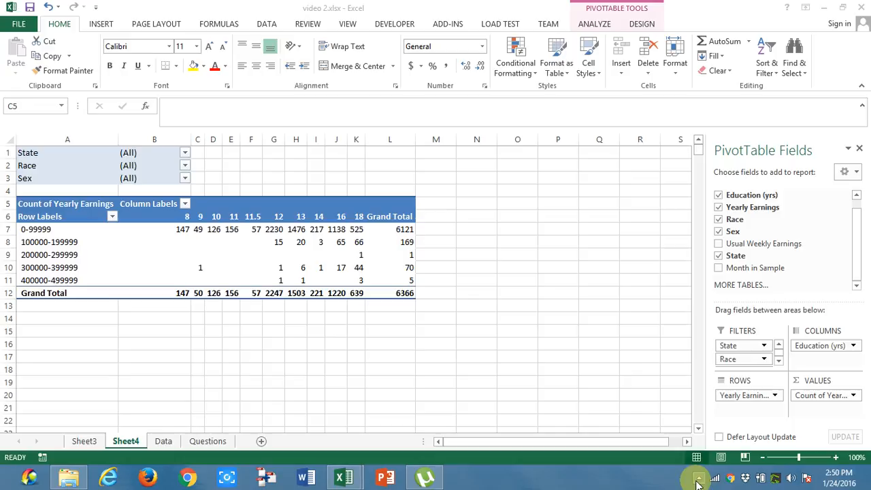